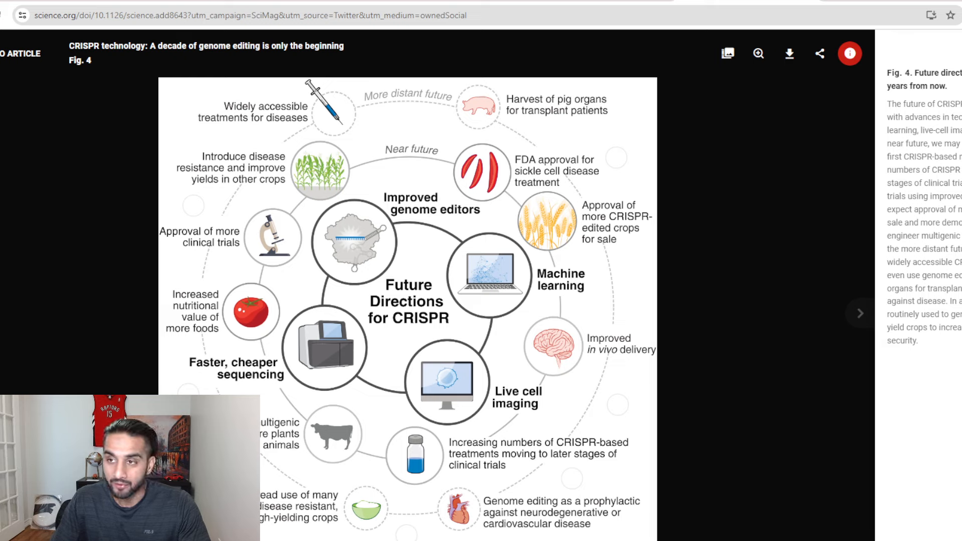
mouse_move(579, 223)
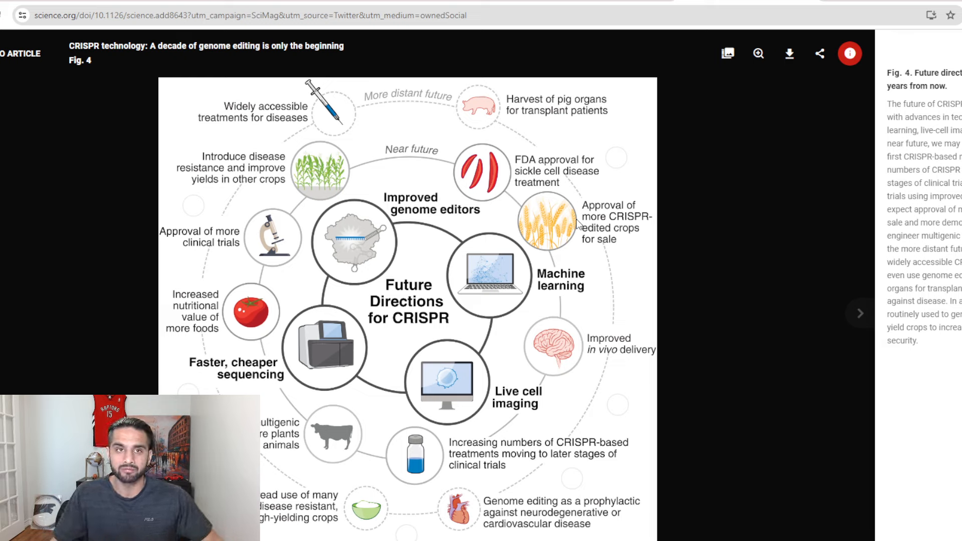
mouse_move(116, 227)
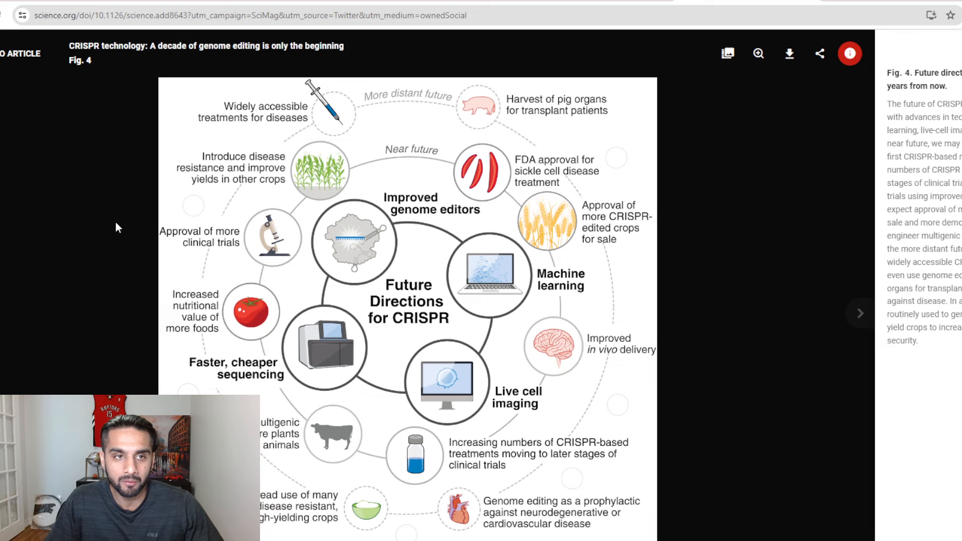
mouse_move(138, 224)
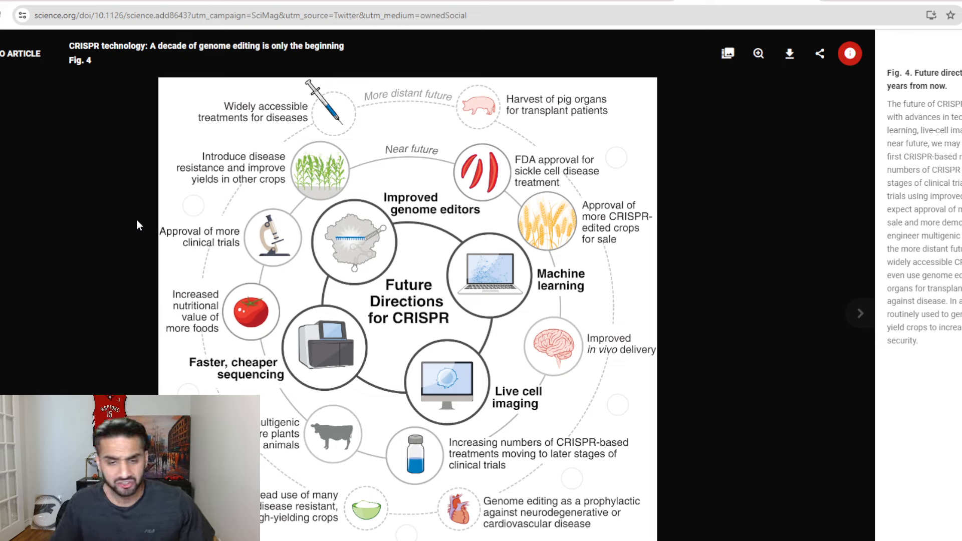
mouse_move(147, 232)
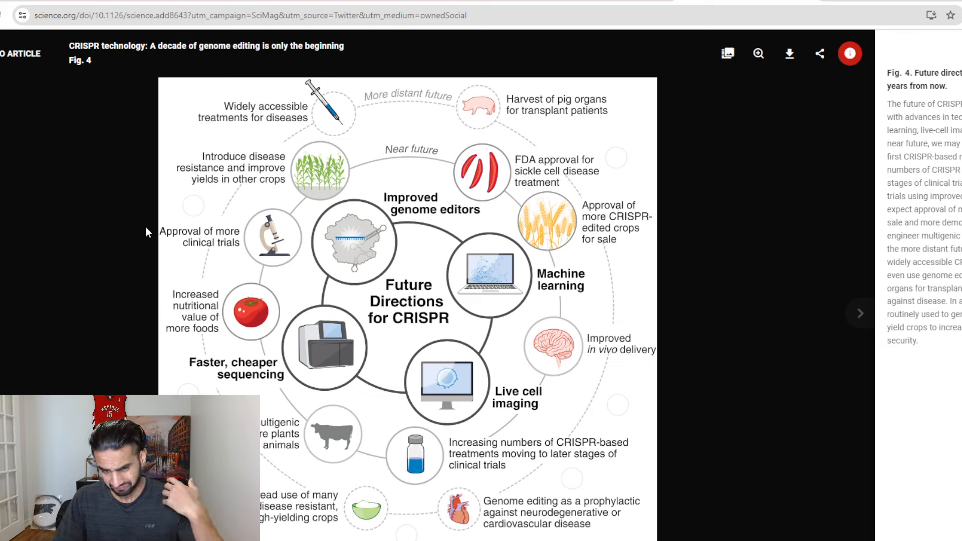
mouse_move(214, 288)
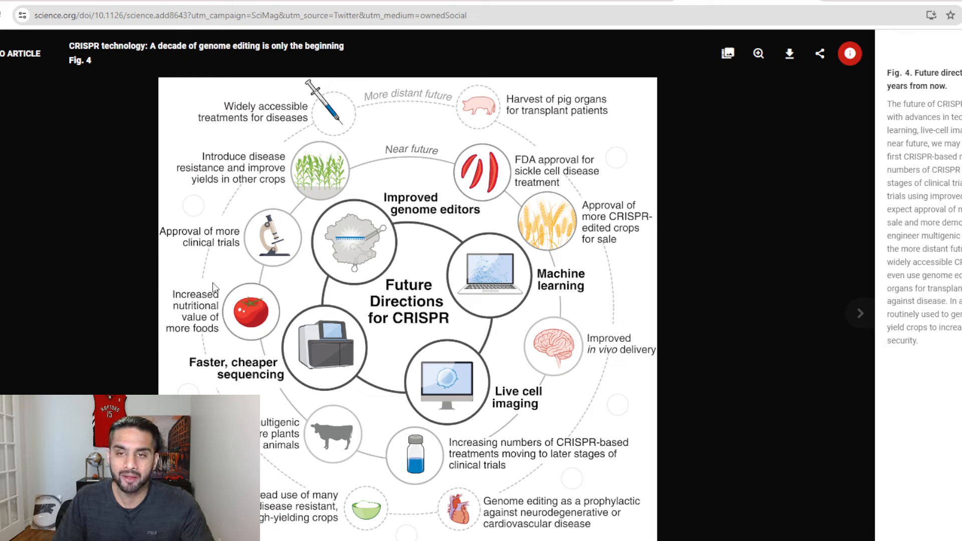
mouse_move(406, 325)
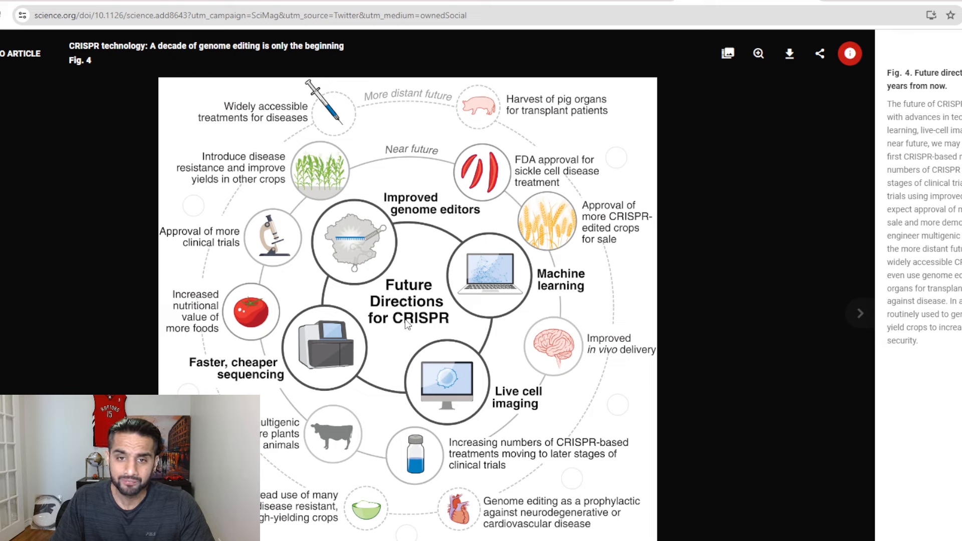
mouse_move(518, 177)
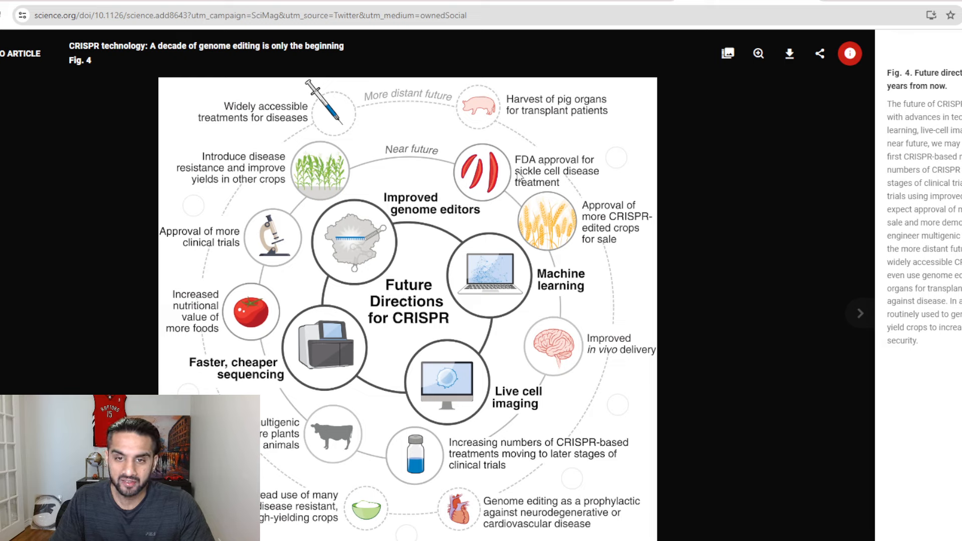
mouse_move(598, 212)
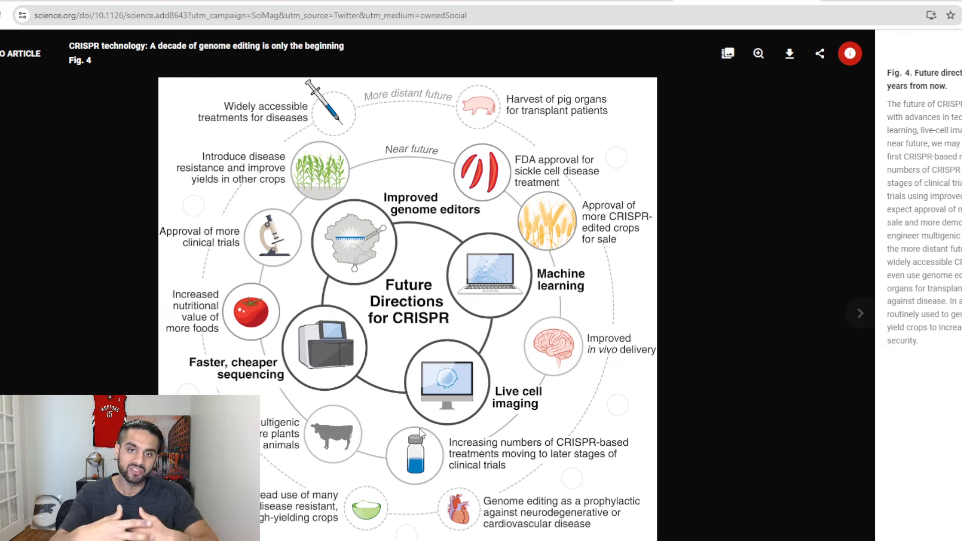
mouse_move(382, 145)
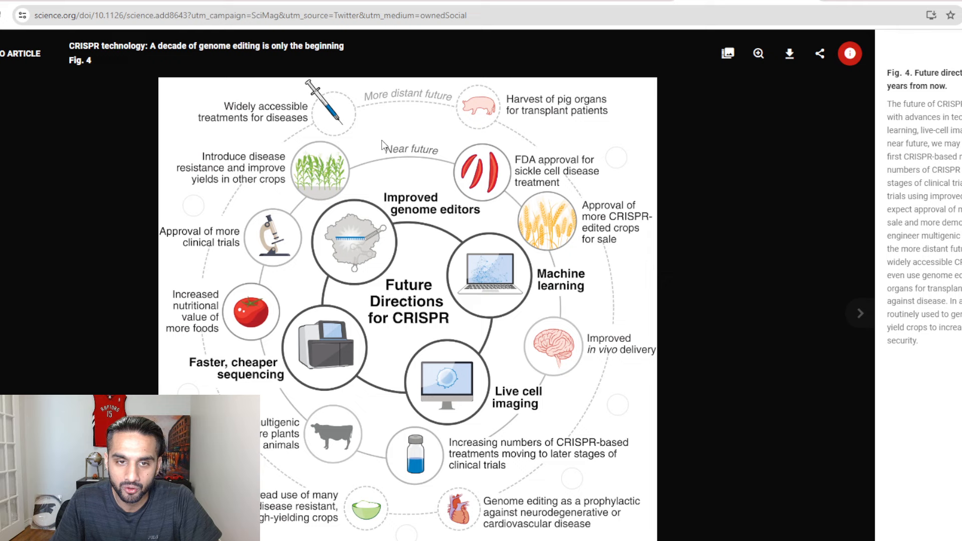
mouse_move(545, 180)
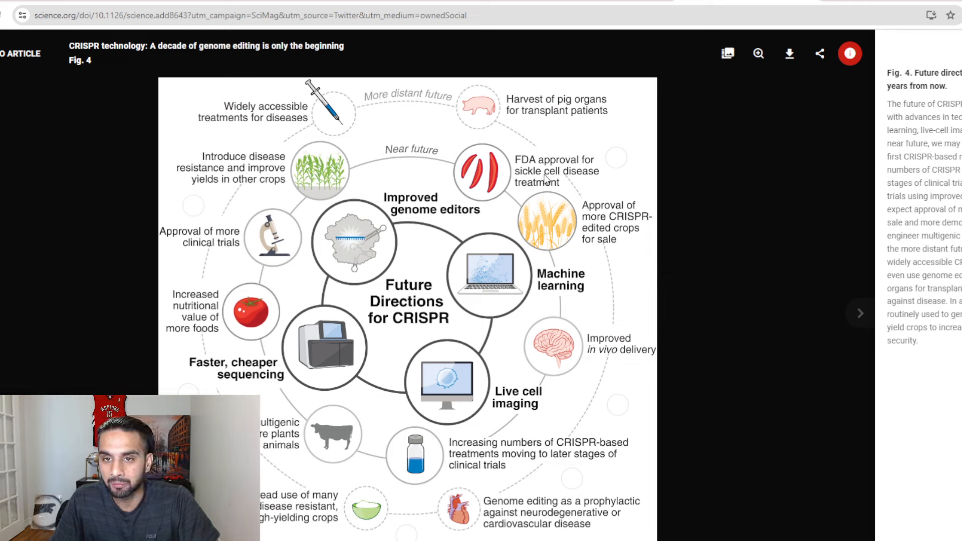
mouse_move(448, 170)
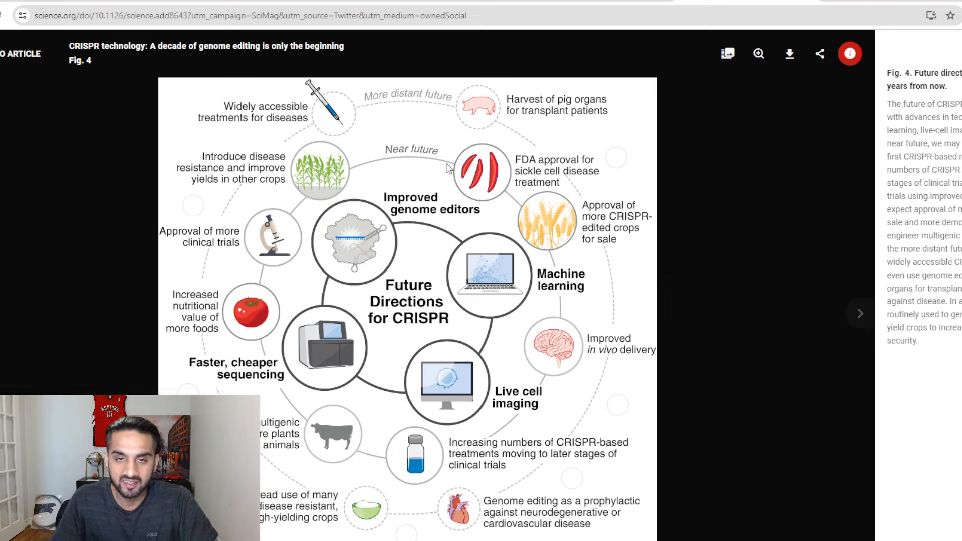
mouse_move(511, 189)
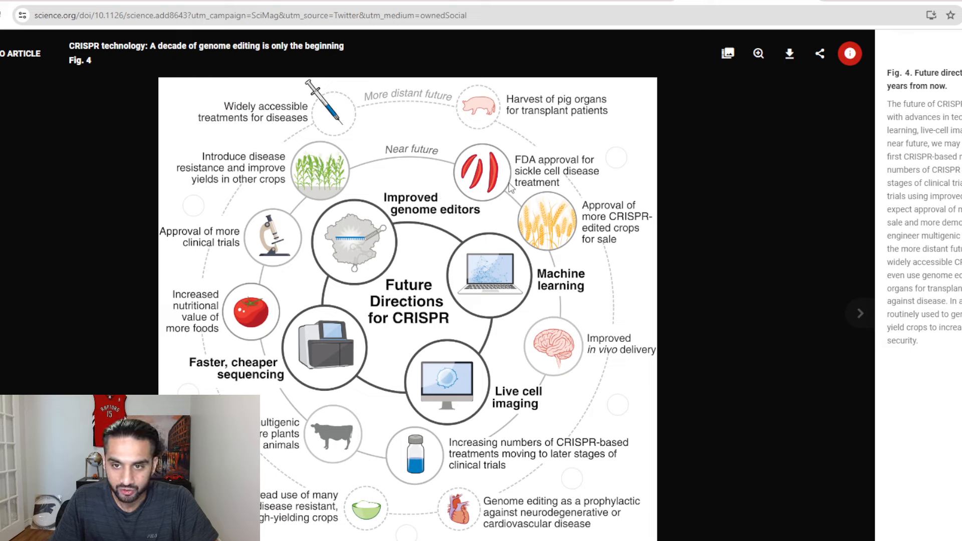
mouse_move(617, 240)
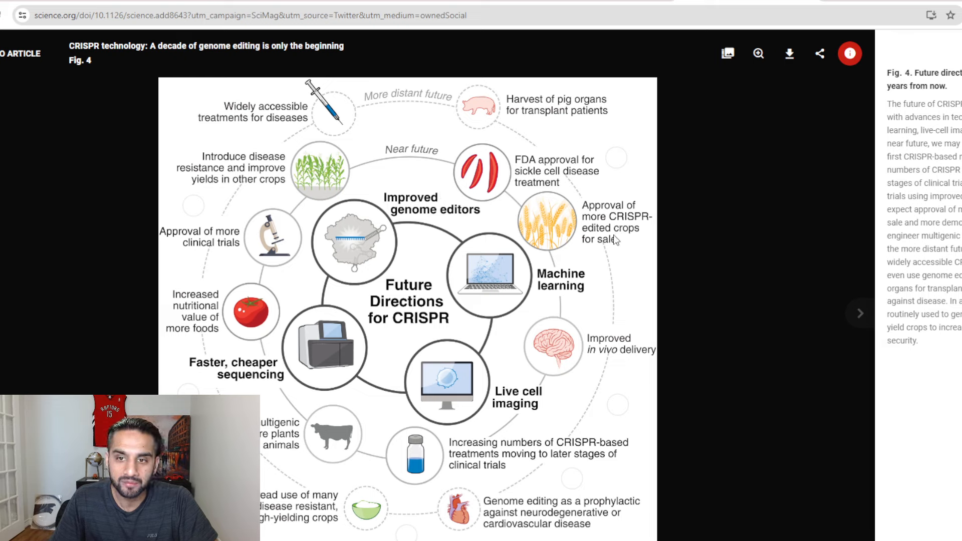
mouse_move(536, 221)
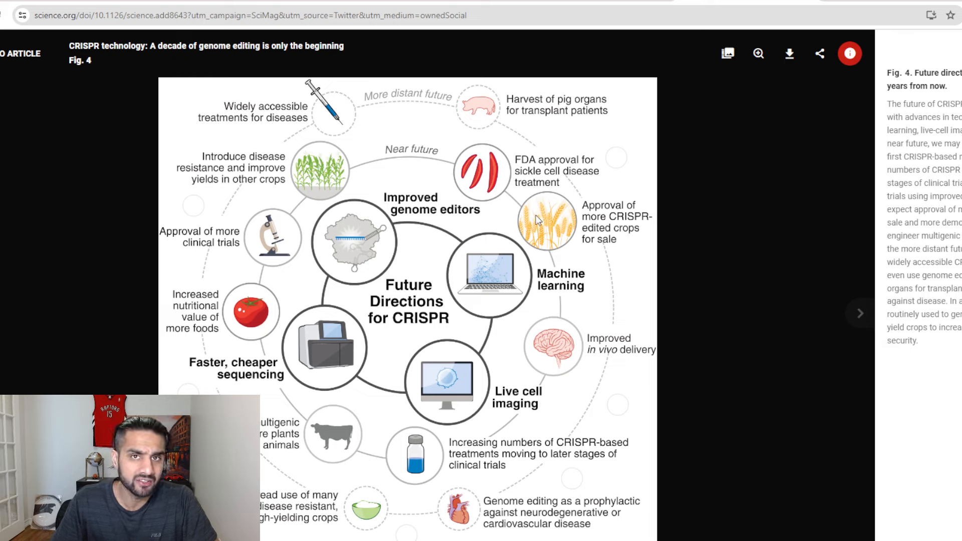
mouse_move(502, 207)
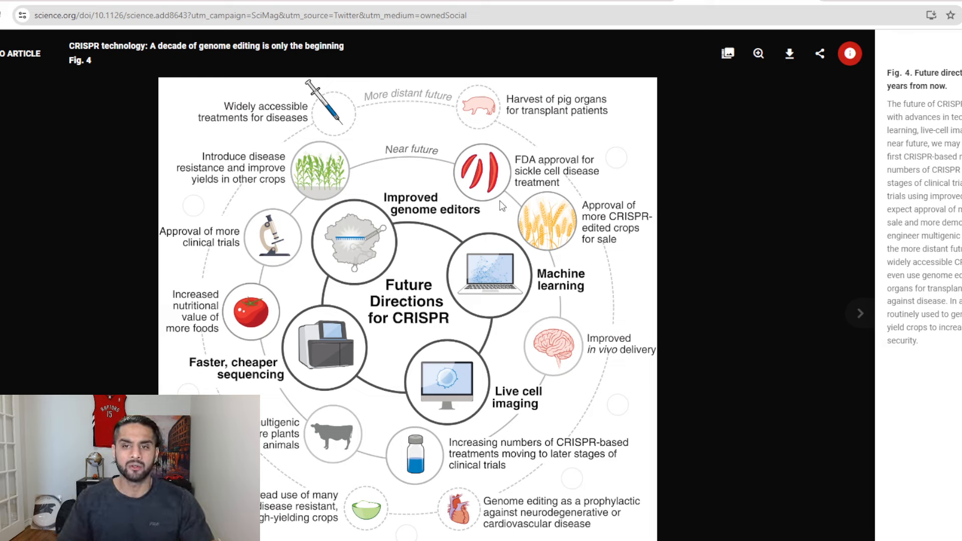
mouse_move(547, 205)
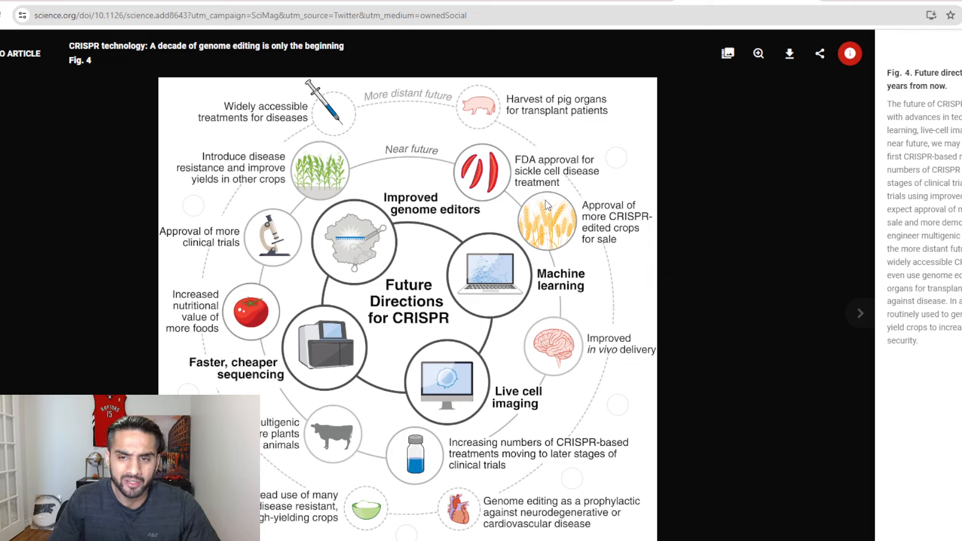
mouse_move(593, 365)
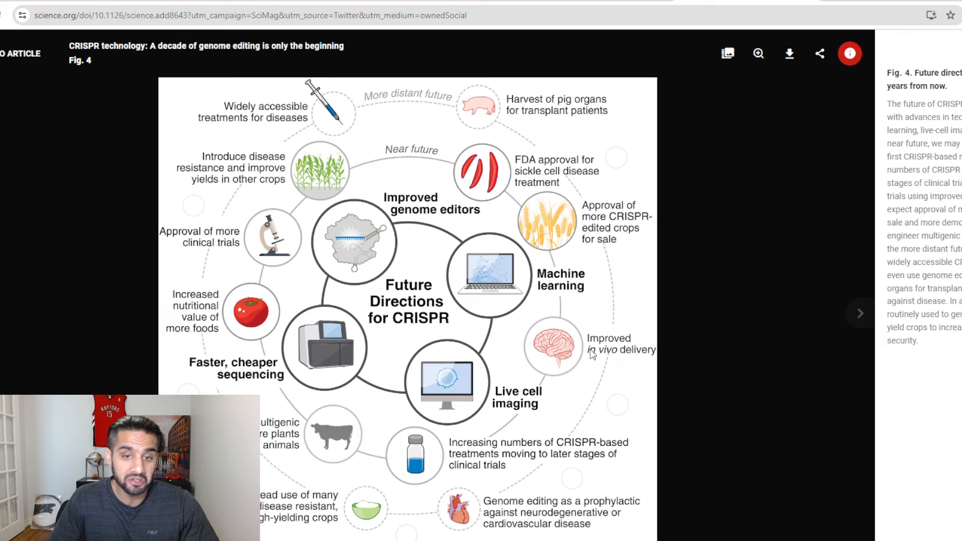
mouse_move(525, 335)
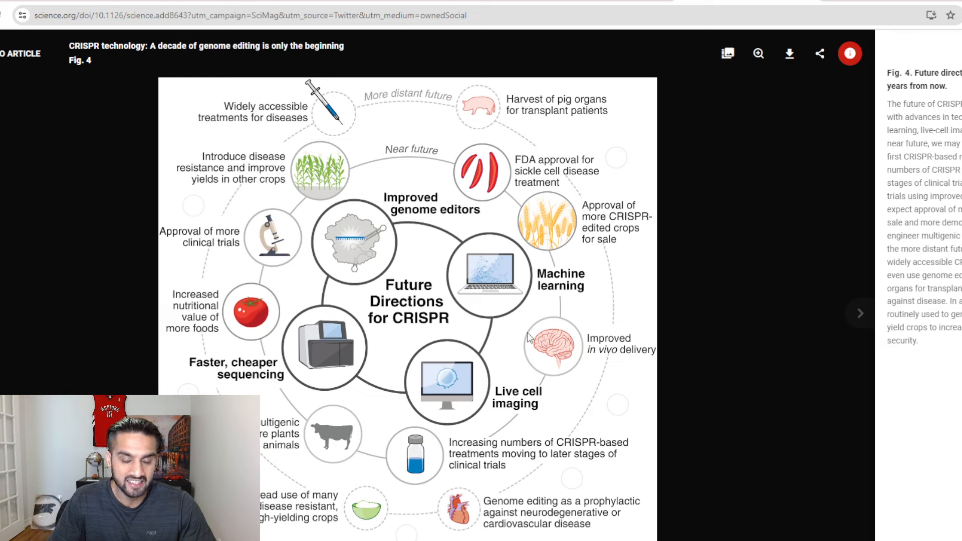
mouse_move(481, 462)
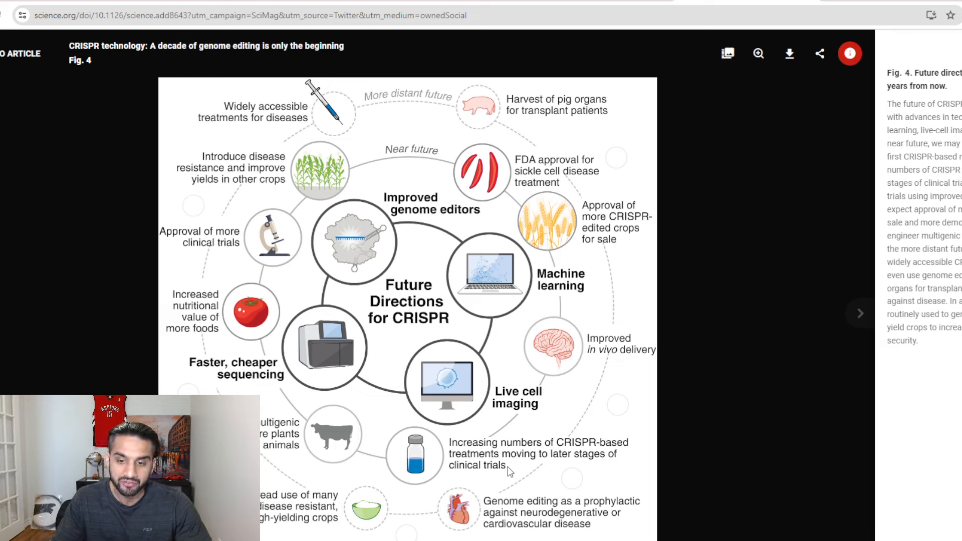
mouse_move(459, 441)
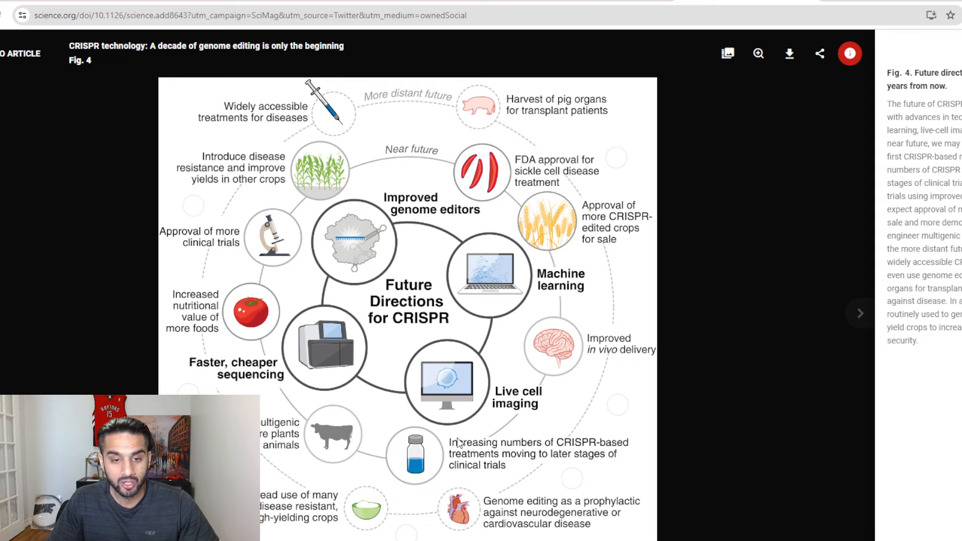
mouse_move(429, 430)
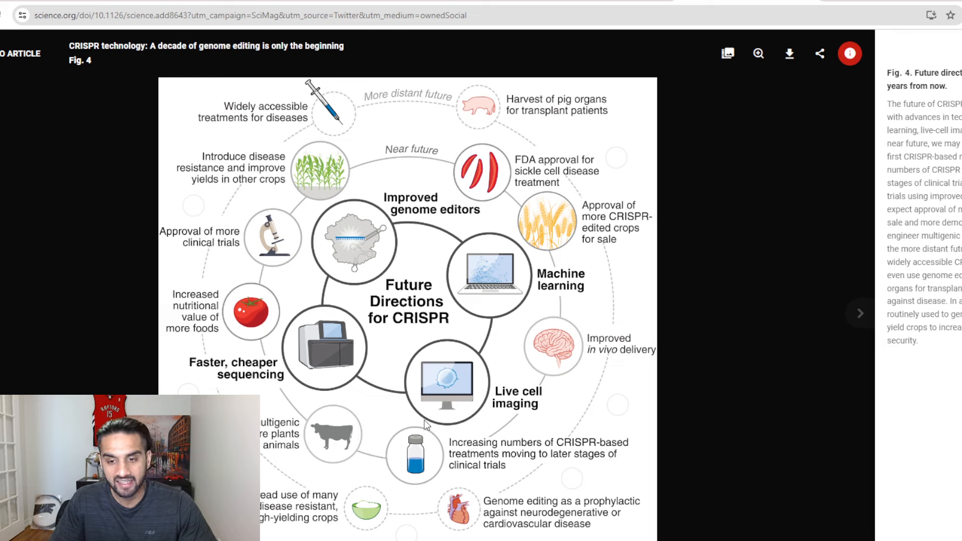
mouse_move(411, 455)
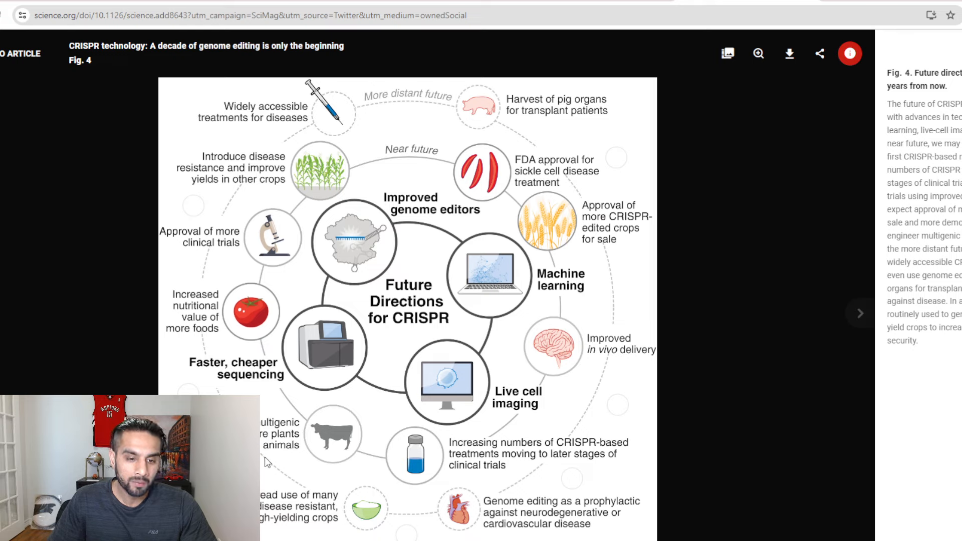
mouse_move(322, 445)
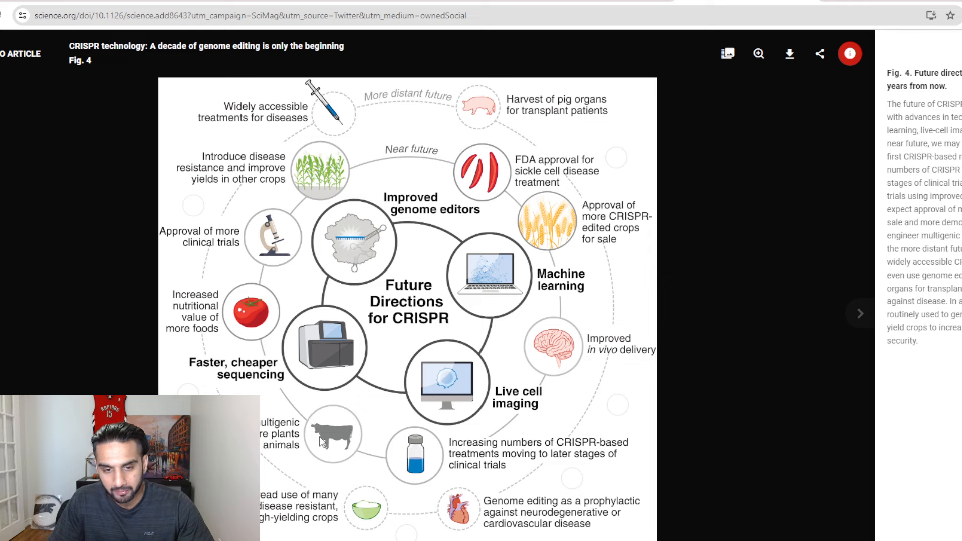
mouse_move(318, 465)
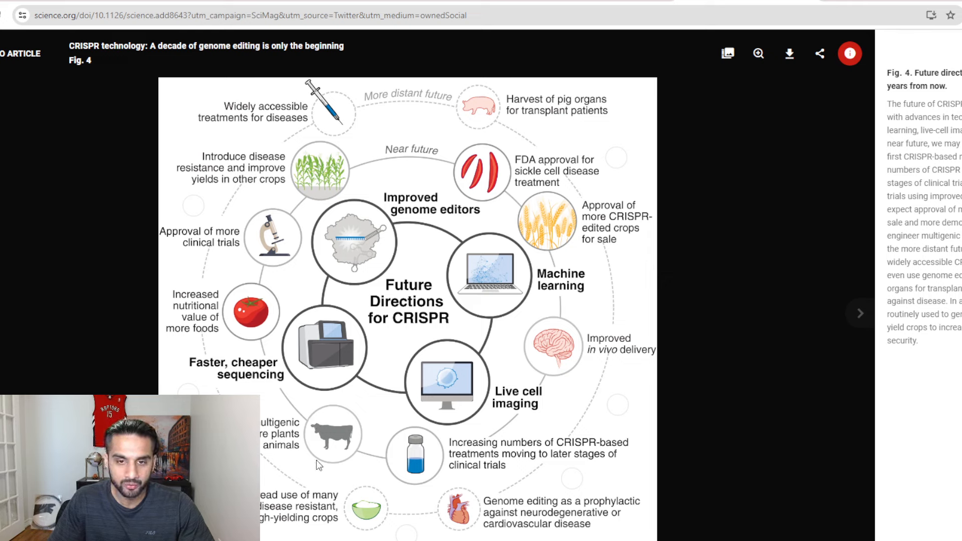
mouse_move(289, 396)
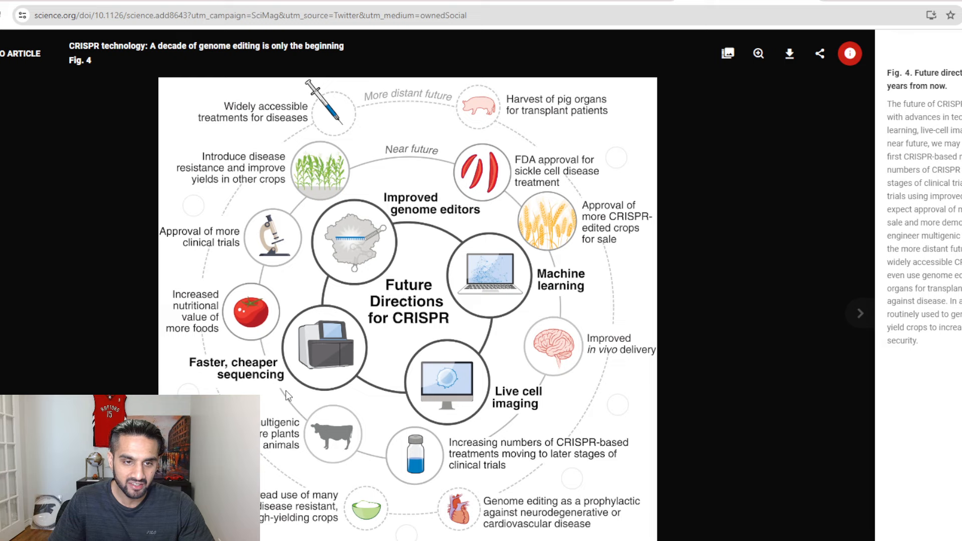
mouse_move(196, 306)
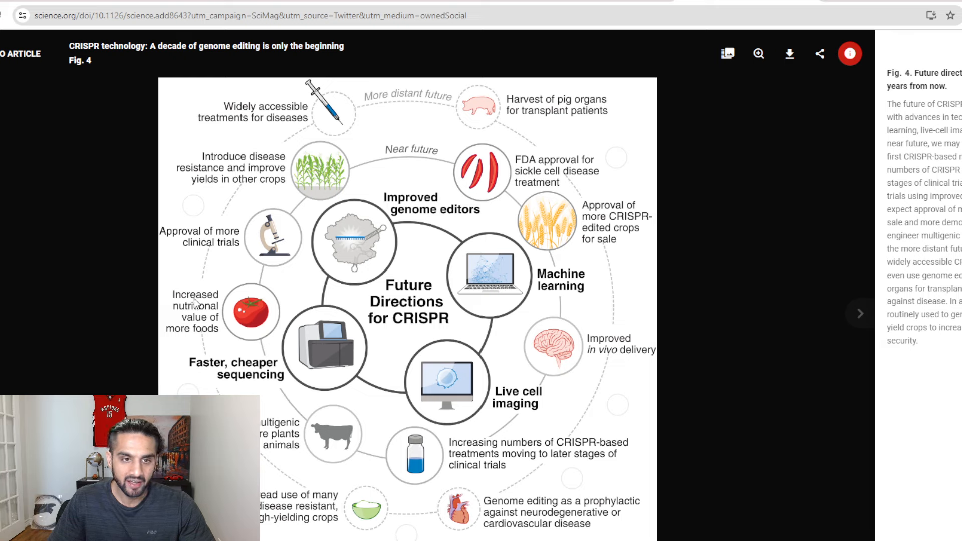
mouse_move(240, 290)
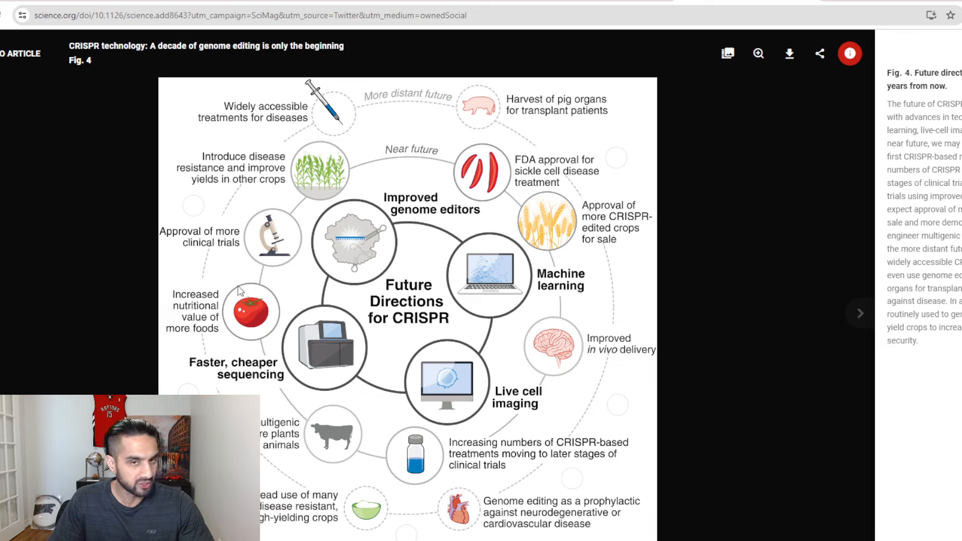
mouse_move(204, 255)
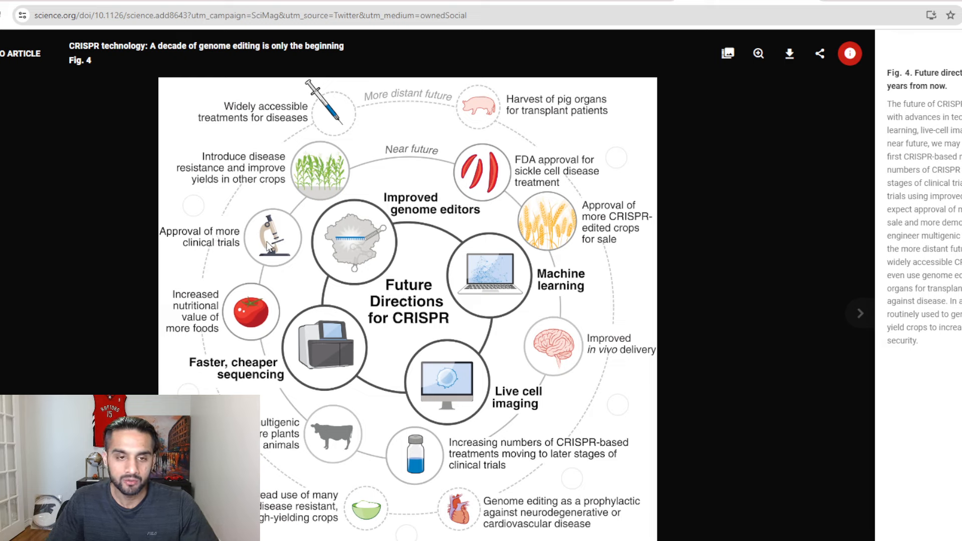
mouse_move(245, 243)
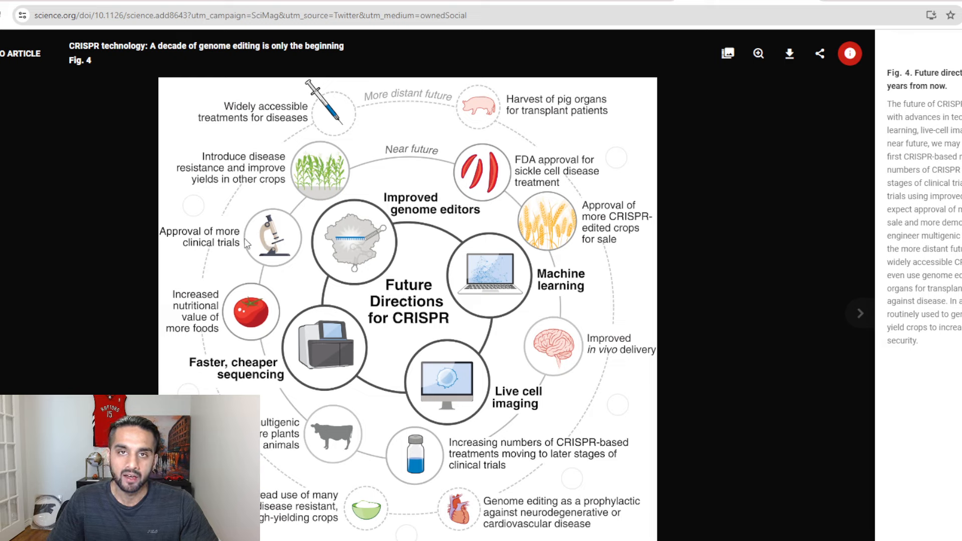
mouse_move(282, 265)
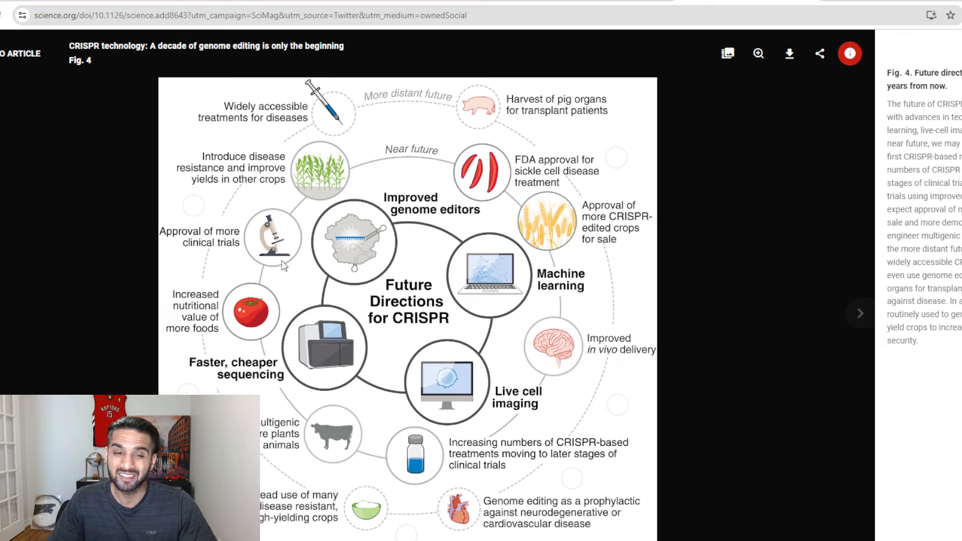
mouse_move(202, 197)
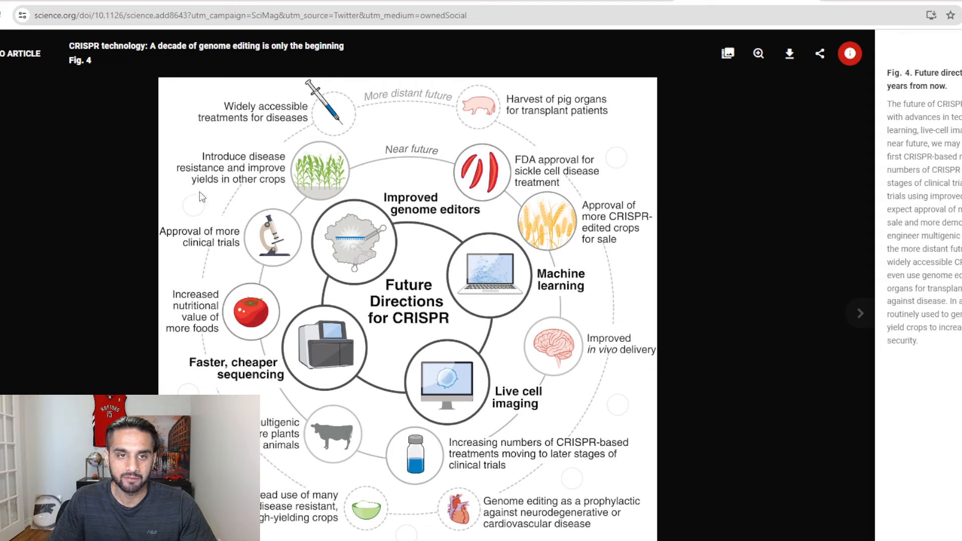
mouse_move(265, 174)
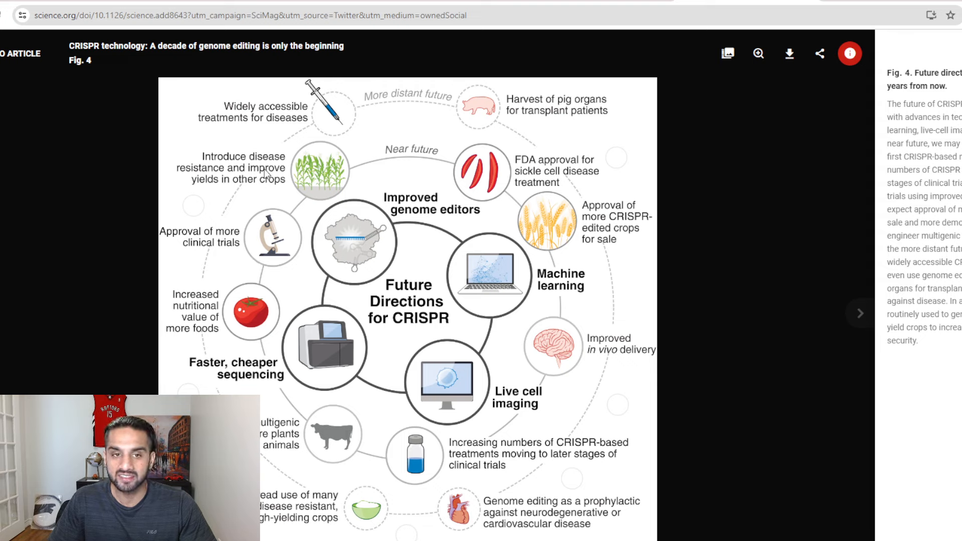
mouse_move(293, 180)
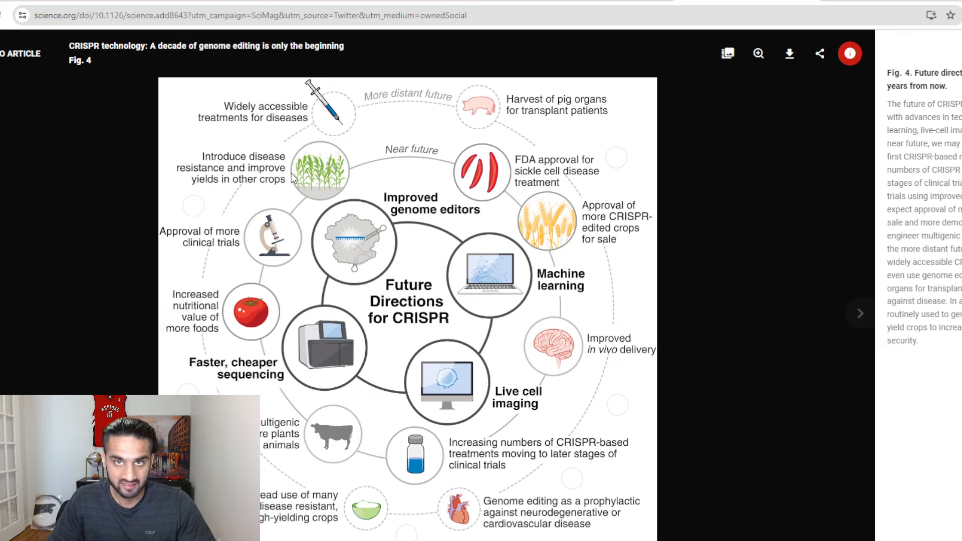
mouse_move(275, 134)
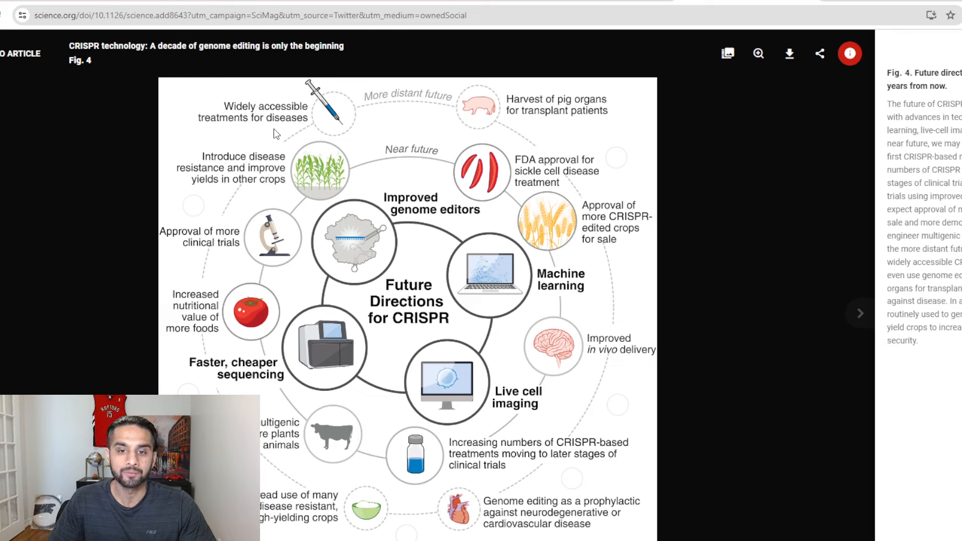
mouse_move(271, 138)
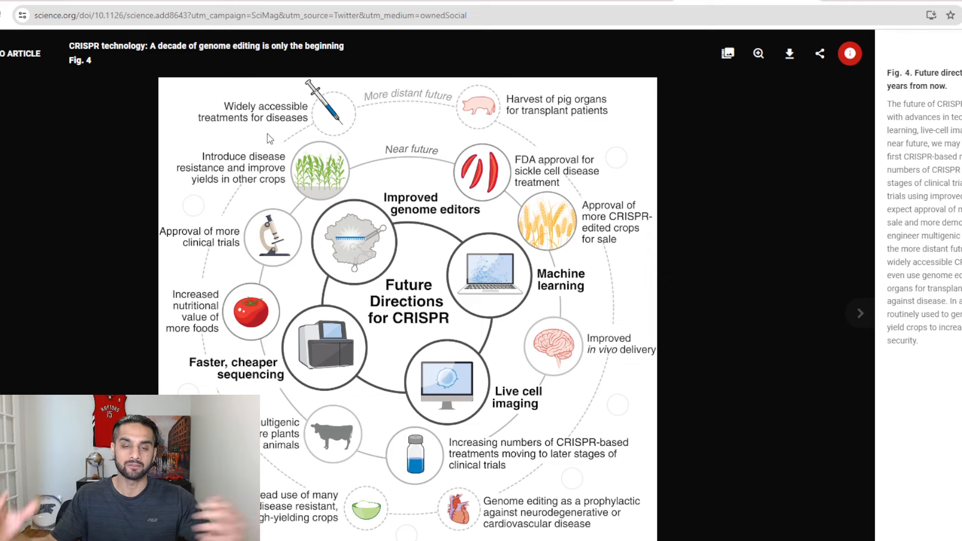
mouse_move(337, 161)
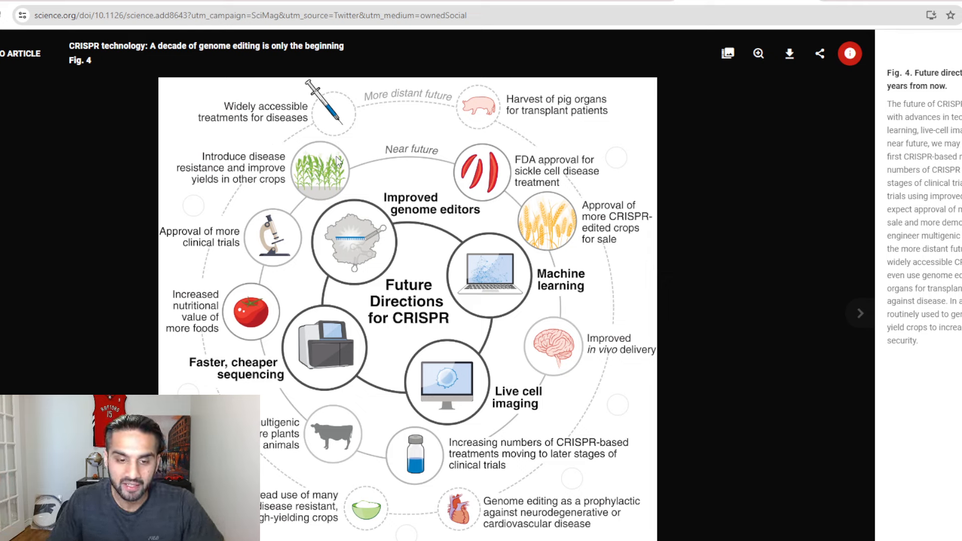
mouse_move(549, 119)
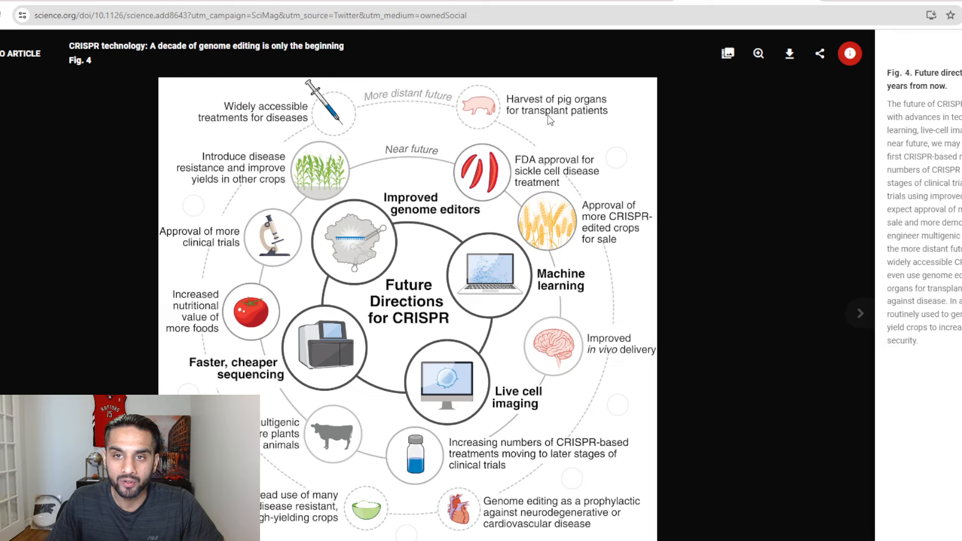
mouse_move(568, 122)
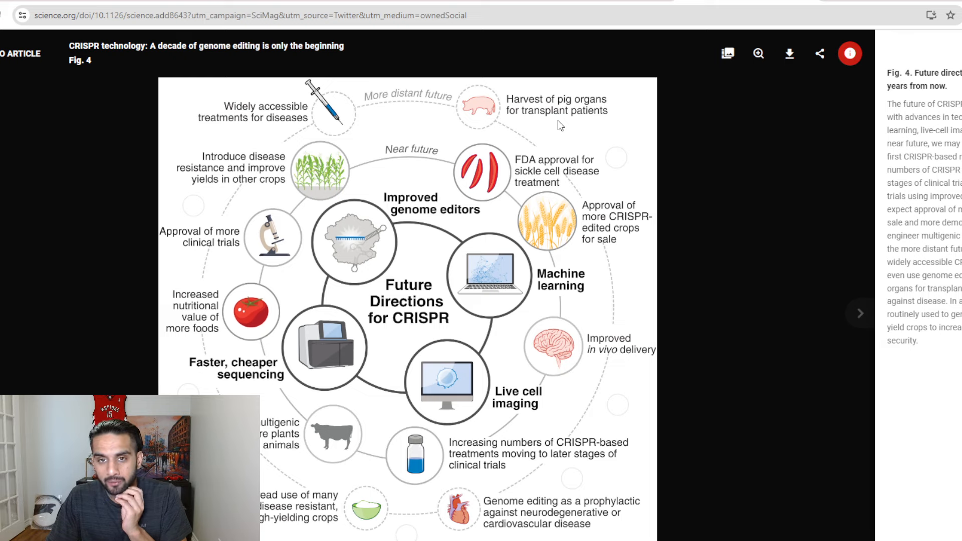
mouse_move(544, 118)
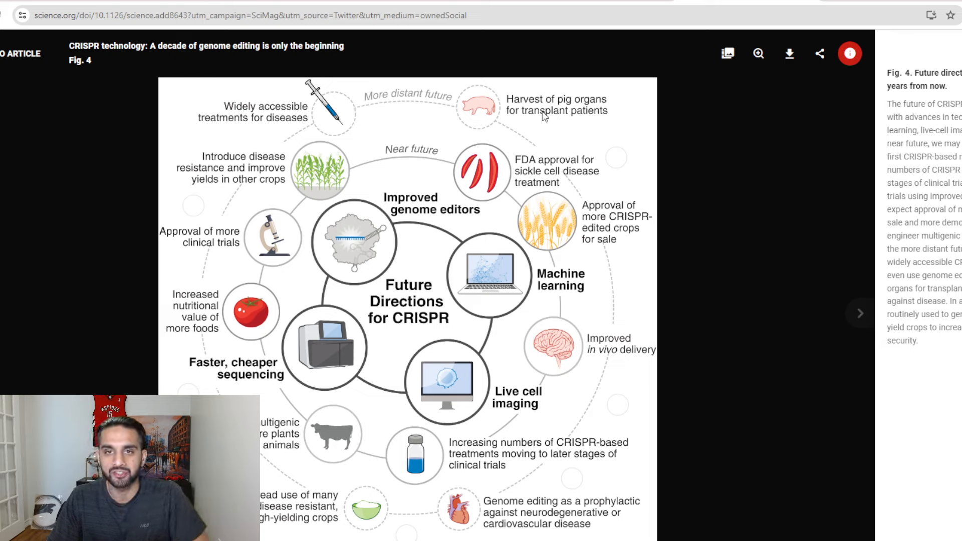
mouse_move(501, 113)
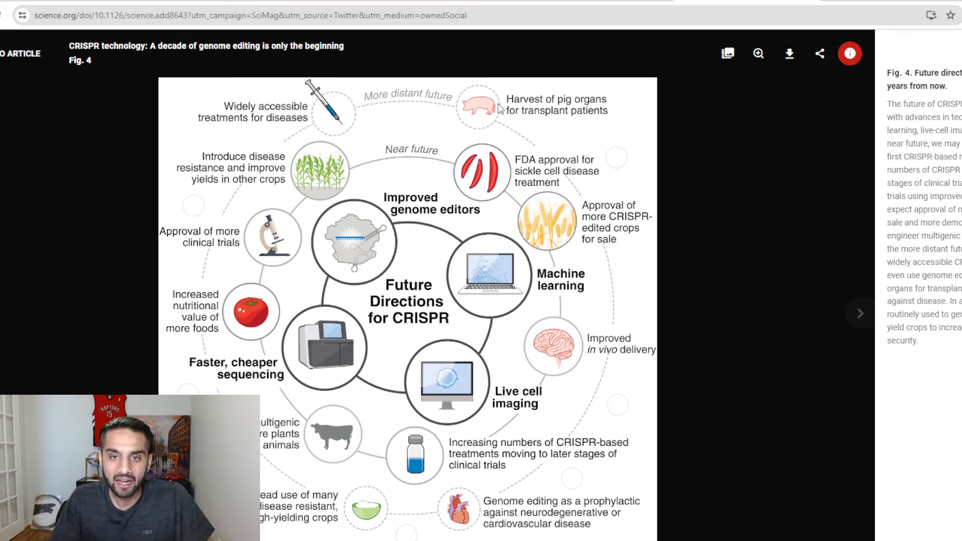
mouse_move(484, 95)
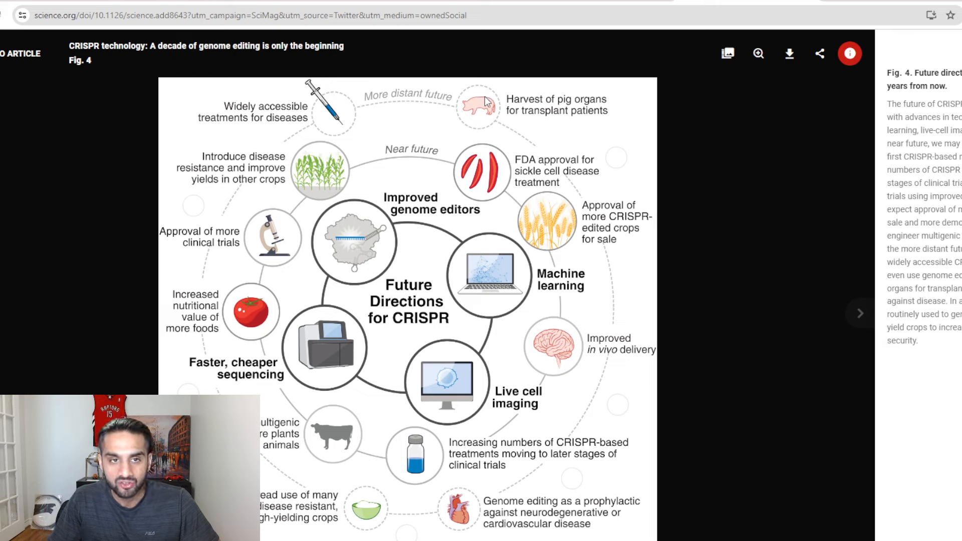
mouse_move(522, 97)
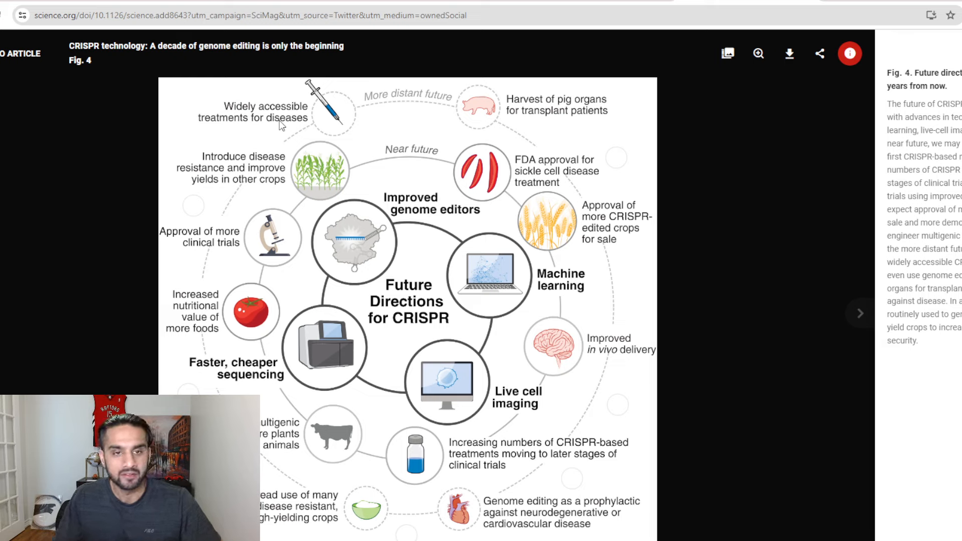
mouse_move(298, 132)
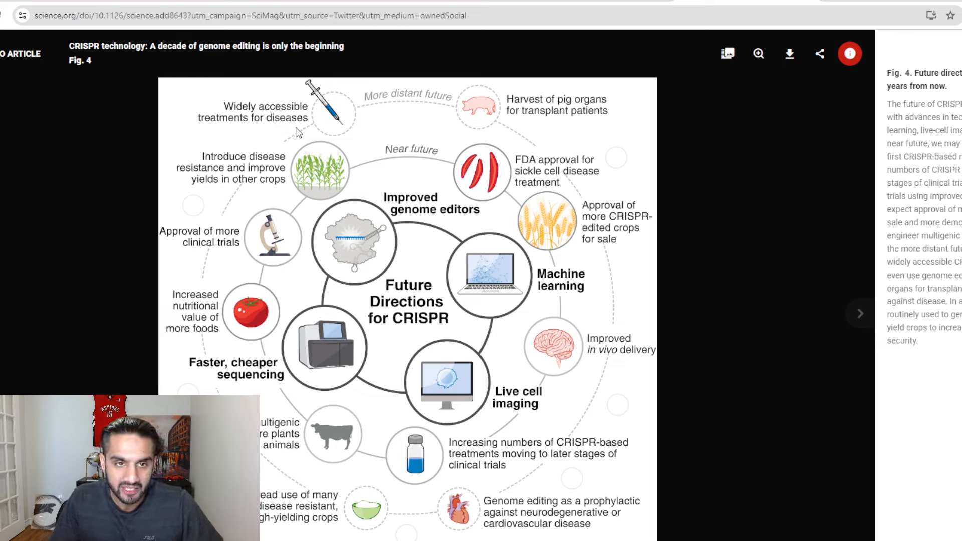
mouse_move(597, 459)
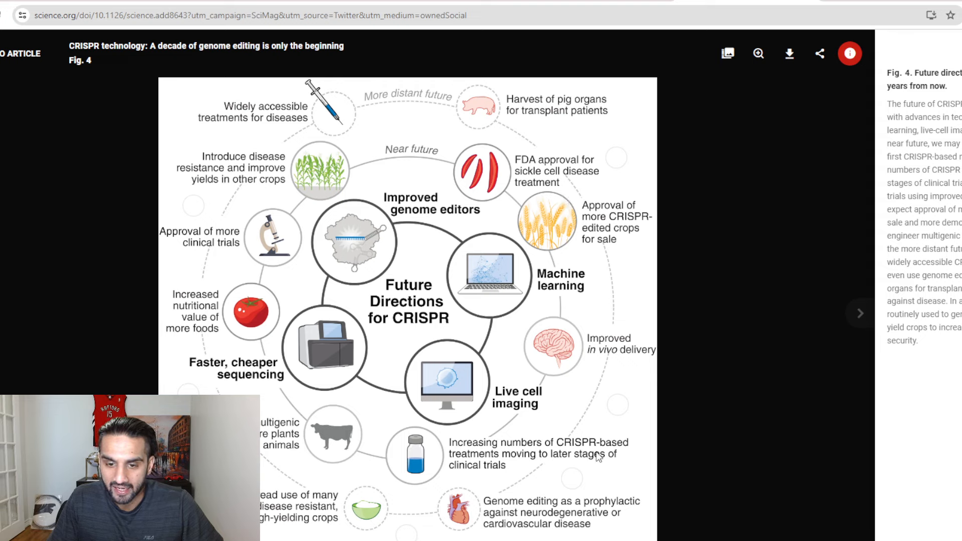
mouse_move(484, 465)
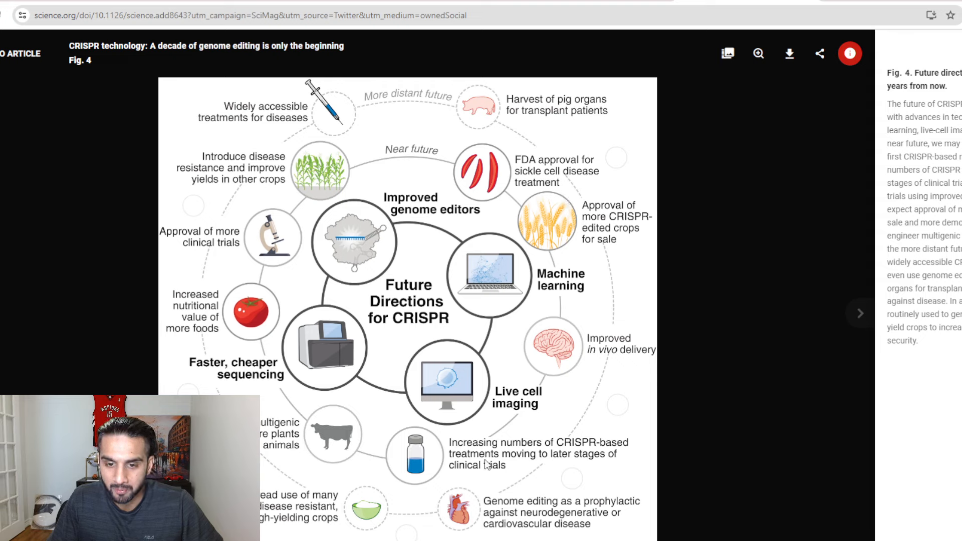
mouse_move(570, 462)
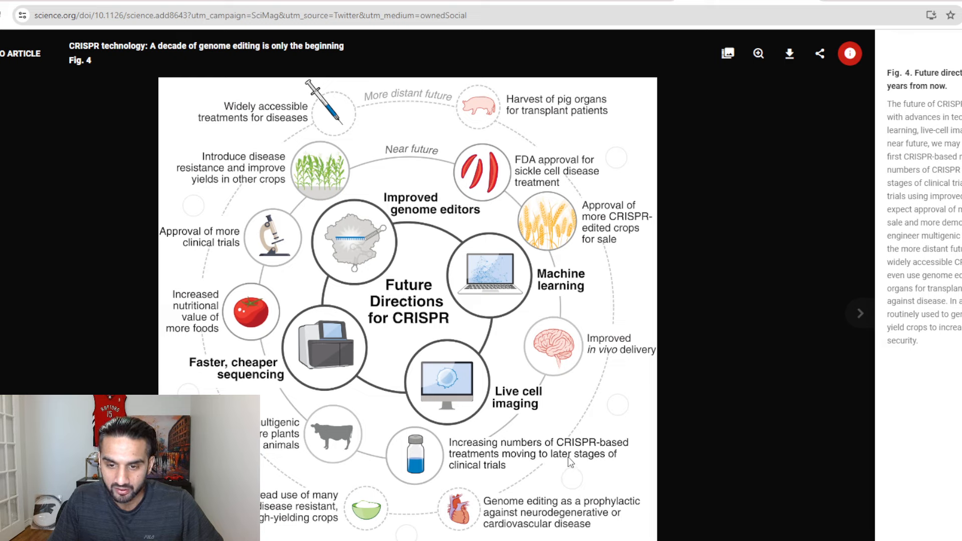
mouse_move(557, 483)
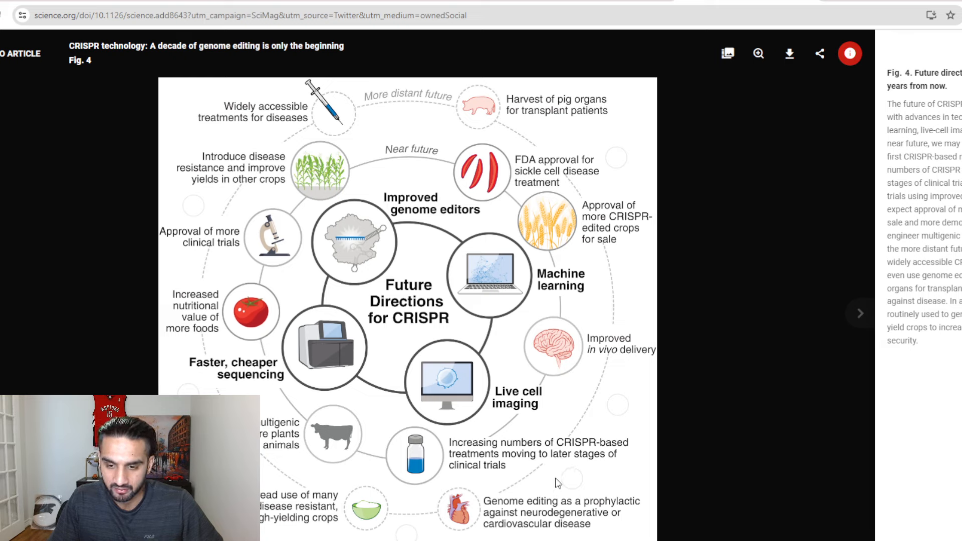
mouse_move(537, 518)
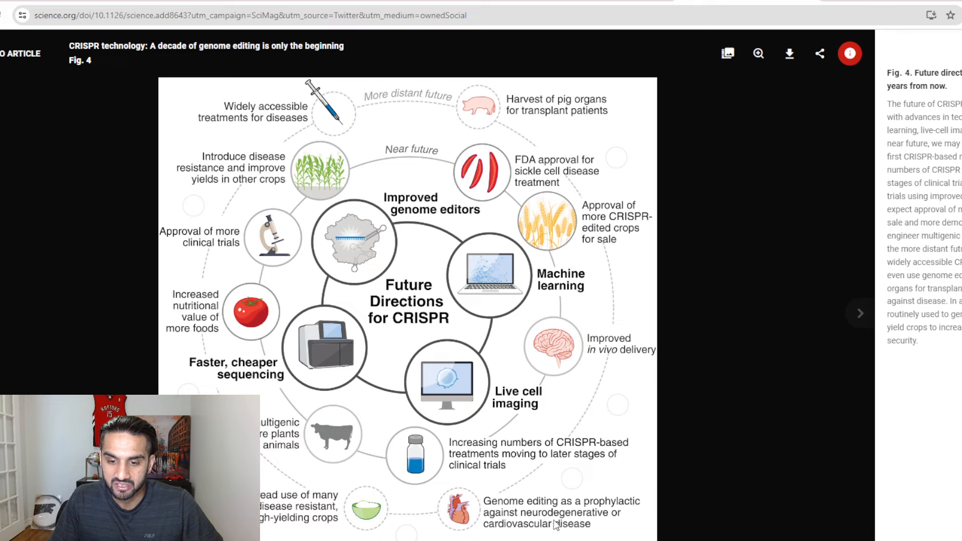
mouse_move(526, 531)
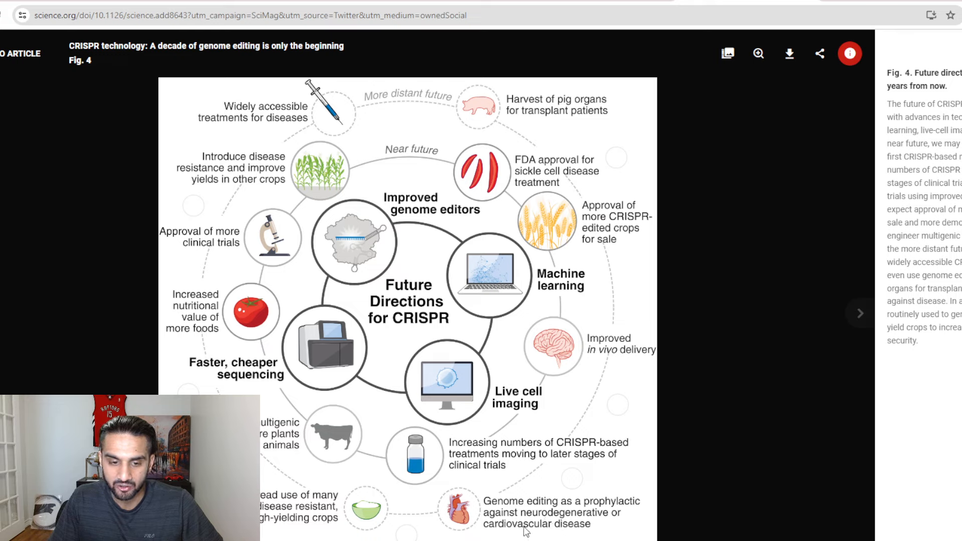
mouse_move(497, 520)
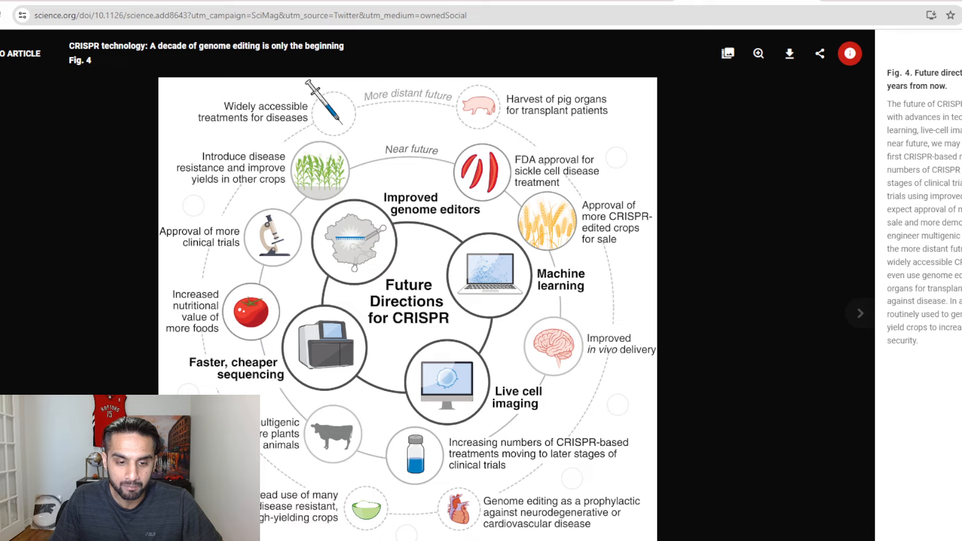
mouse_move(305, 514)
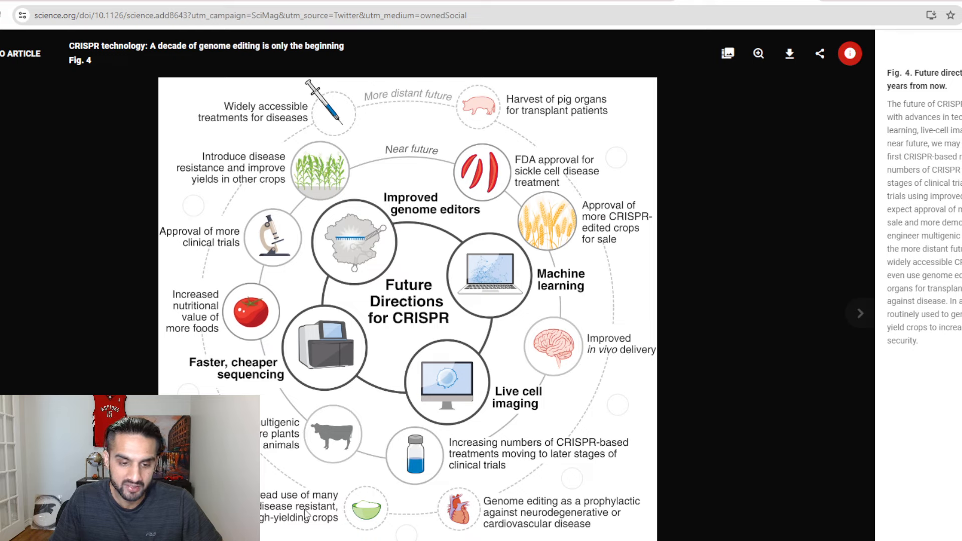
mouse_move(221, 255)
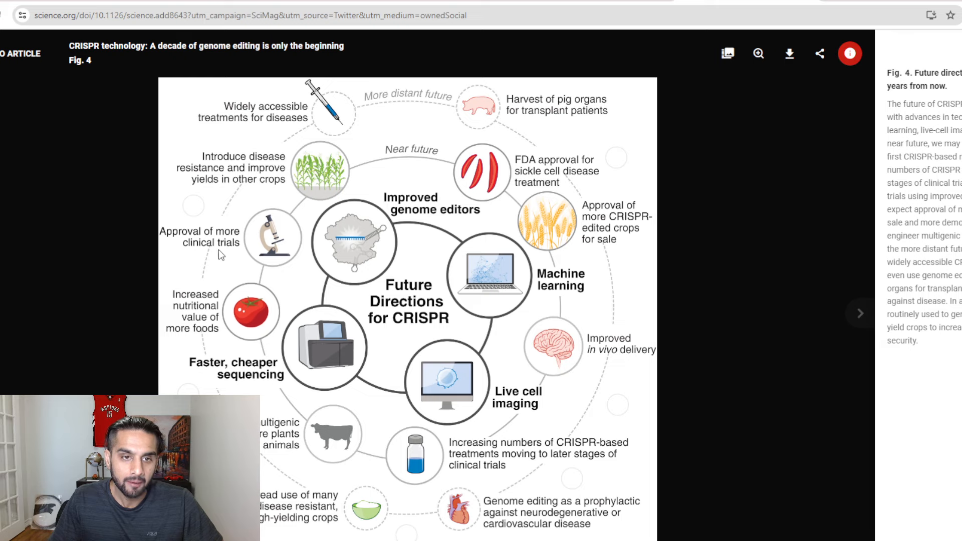
mouse_move(216, 218)
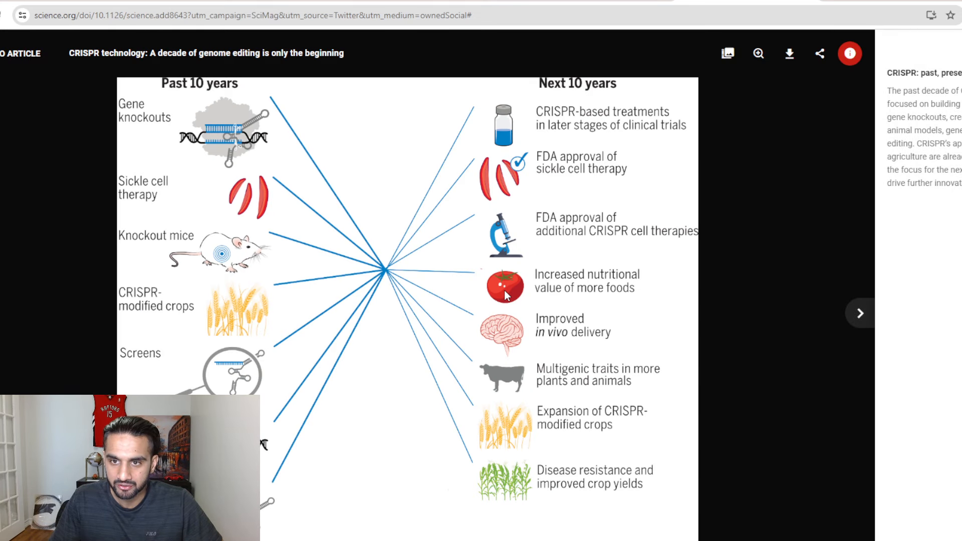
mouse_move(561, 125)
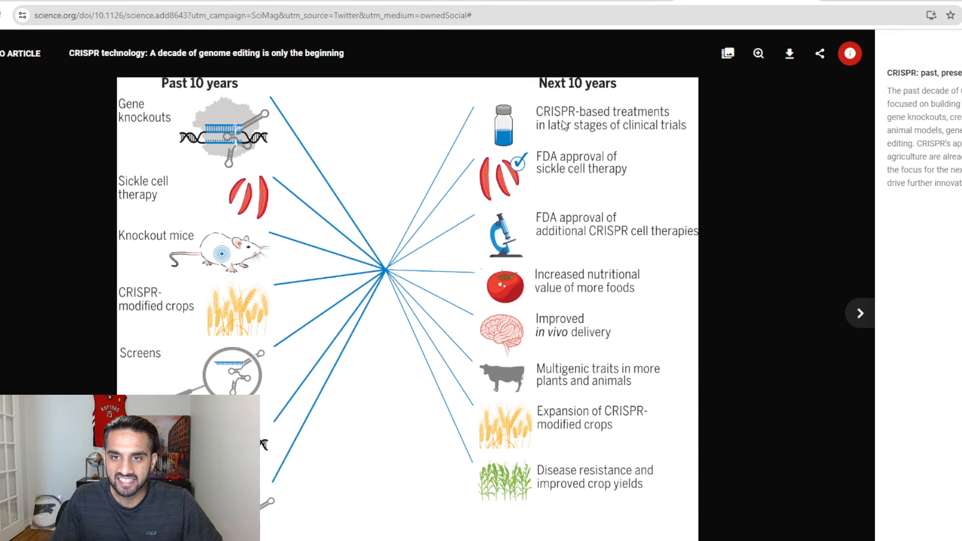
mouse_move(473, 216)
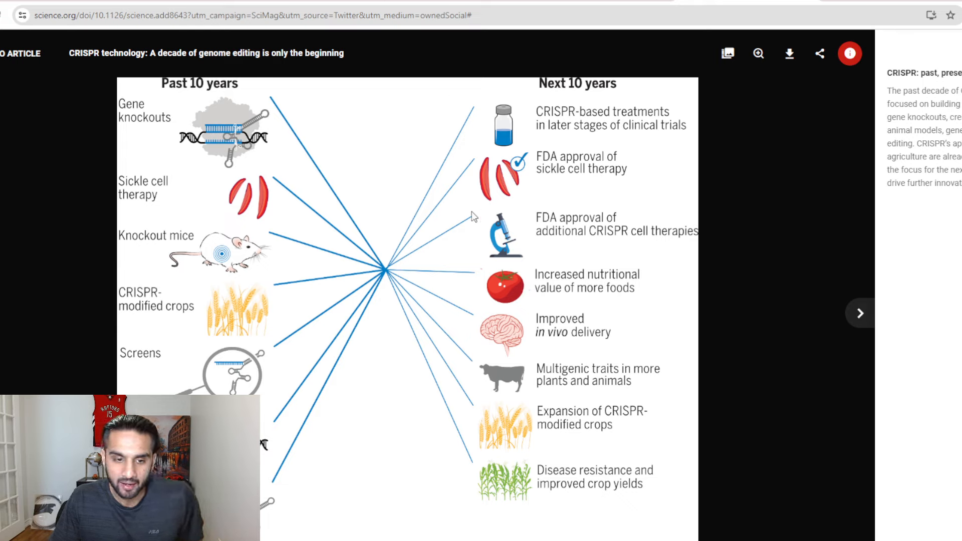
mouse_move(459, 289)
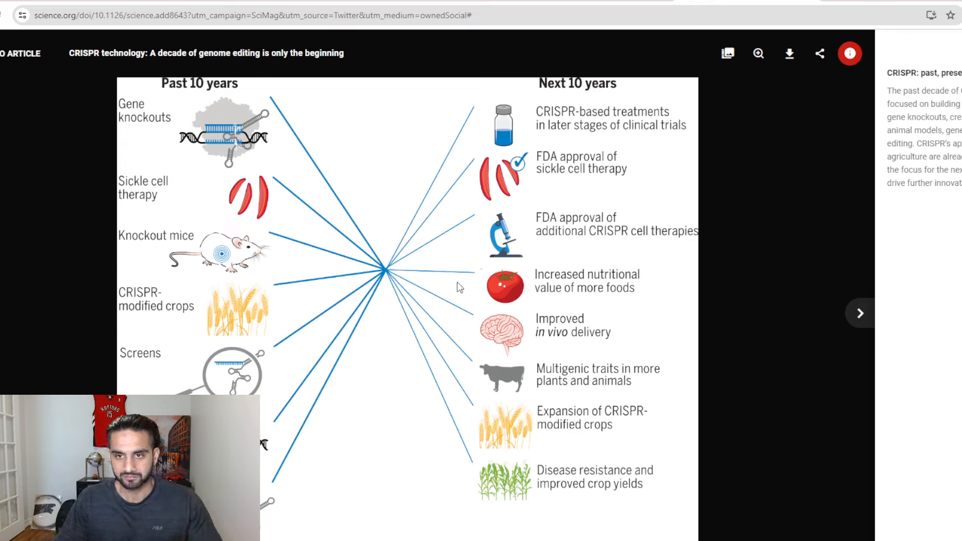
mouse_move(520, 258)
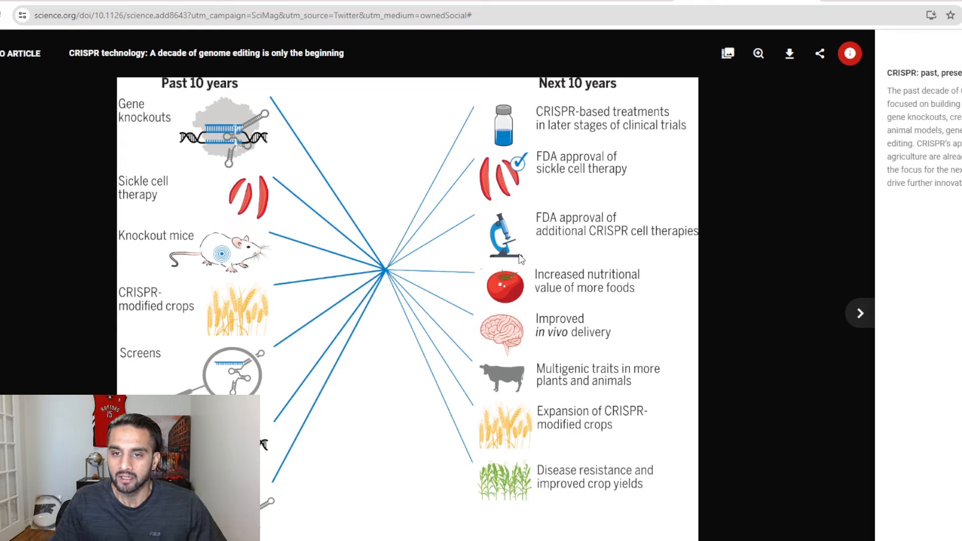
mouse_move(538, 232)
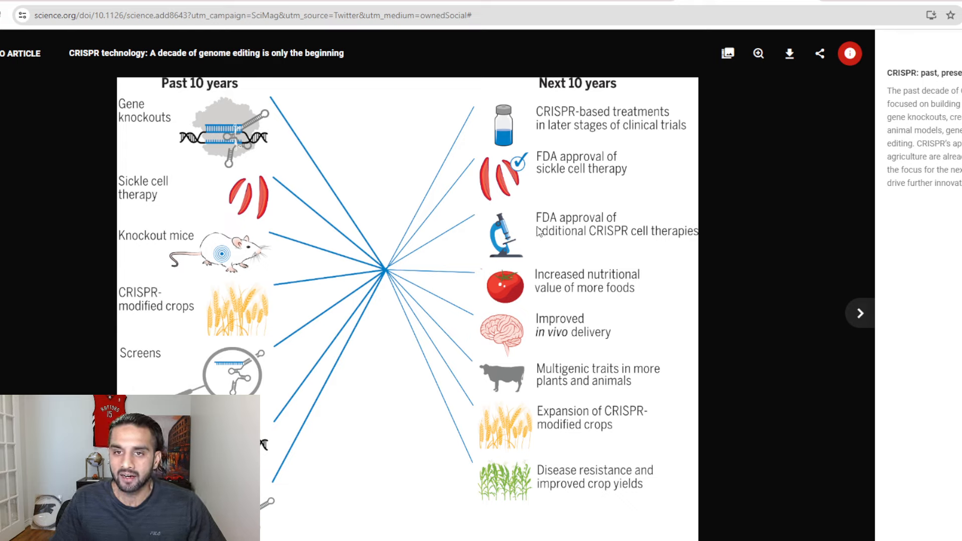
mouse_move(536, 197)
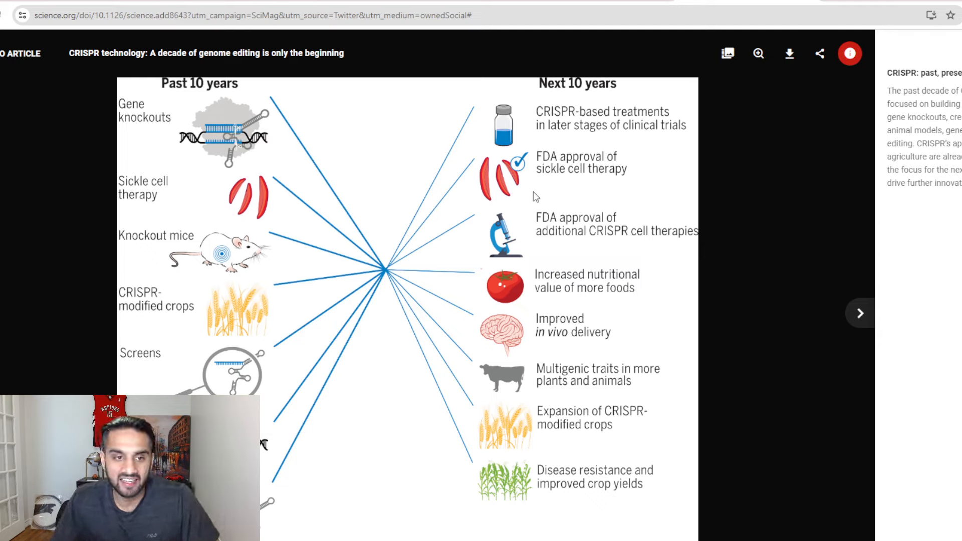
mouse_move(457, 177)
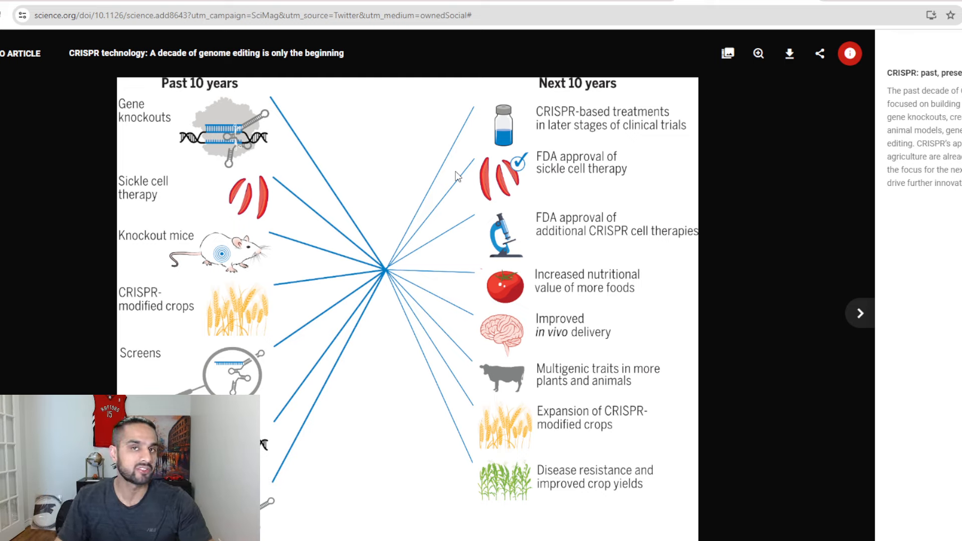
mouse_move(399, 154)
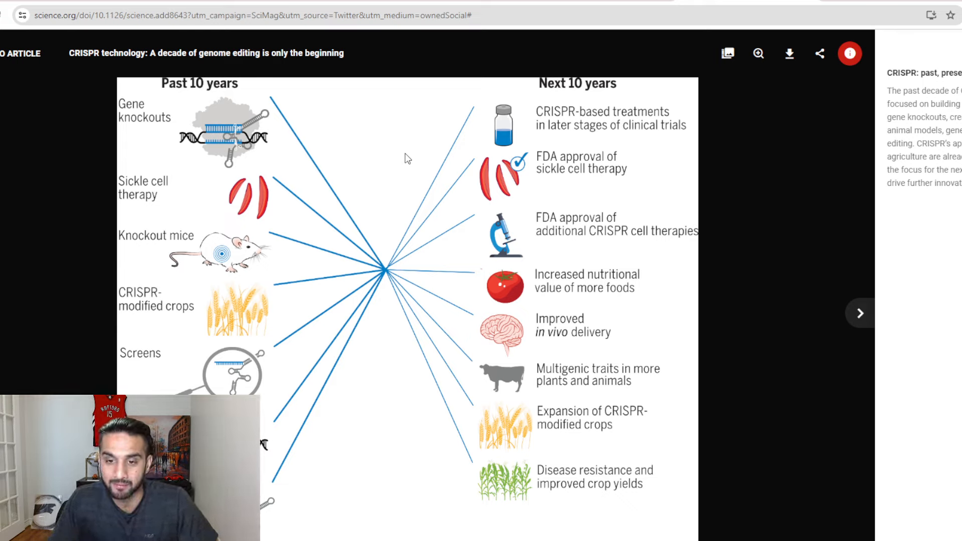
mouse_move(429, 184)
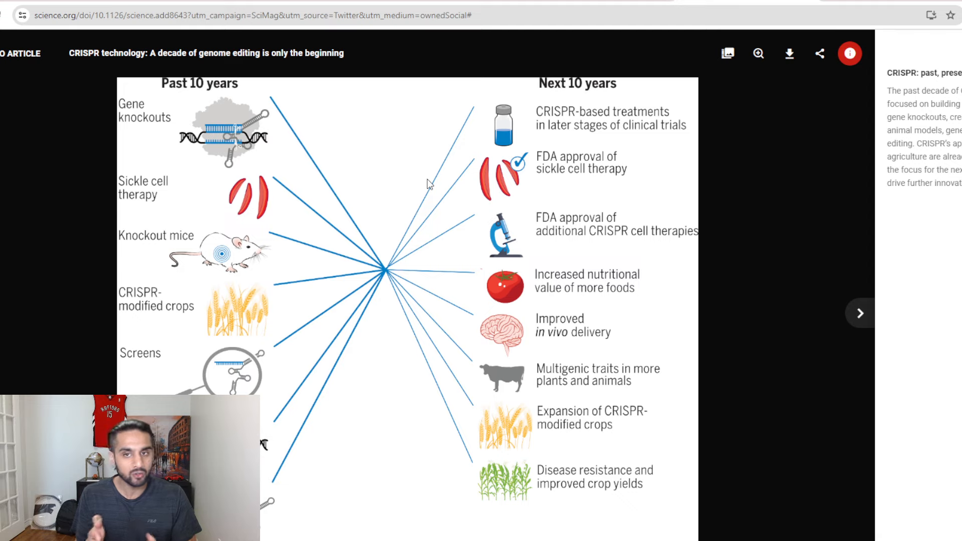
mouse_move(806, 141)
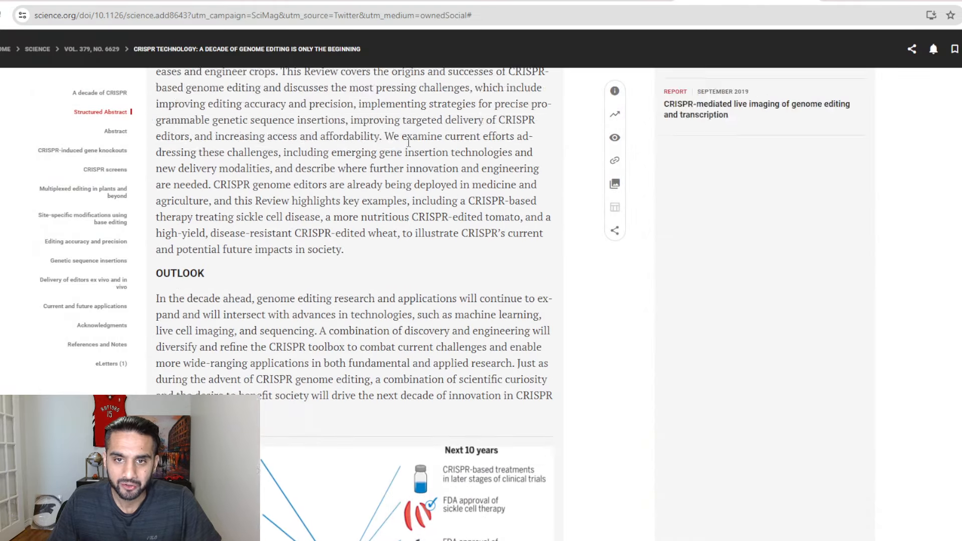
scroll(down, 3)
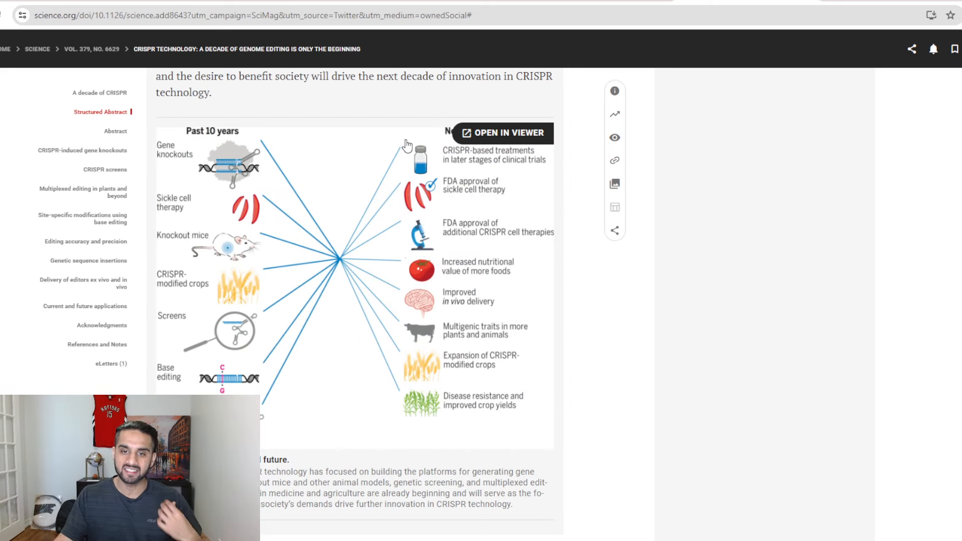
mouse_move(404, 317)
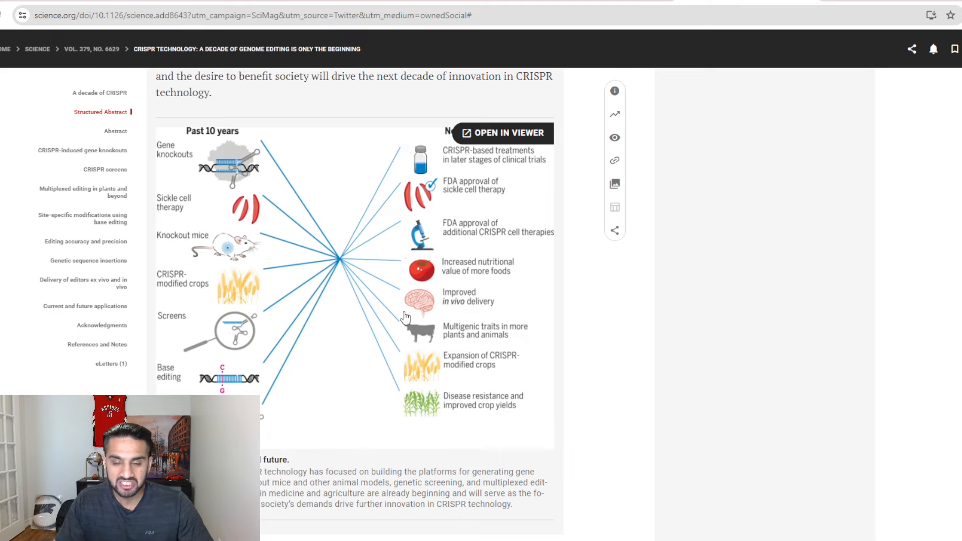
scroll(down, 3)
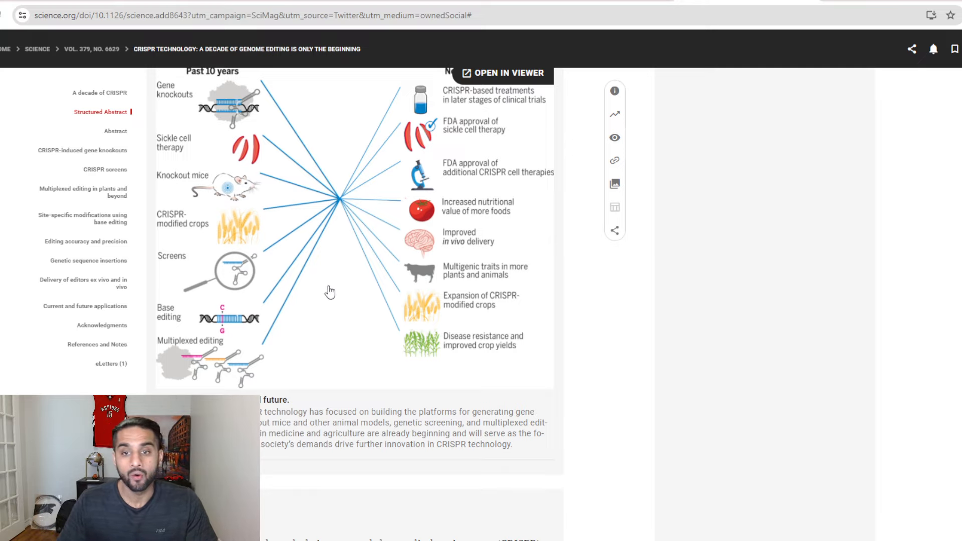
mouse_move(325, 289)
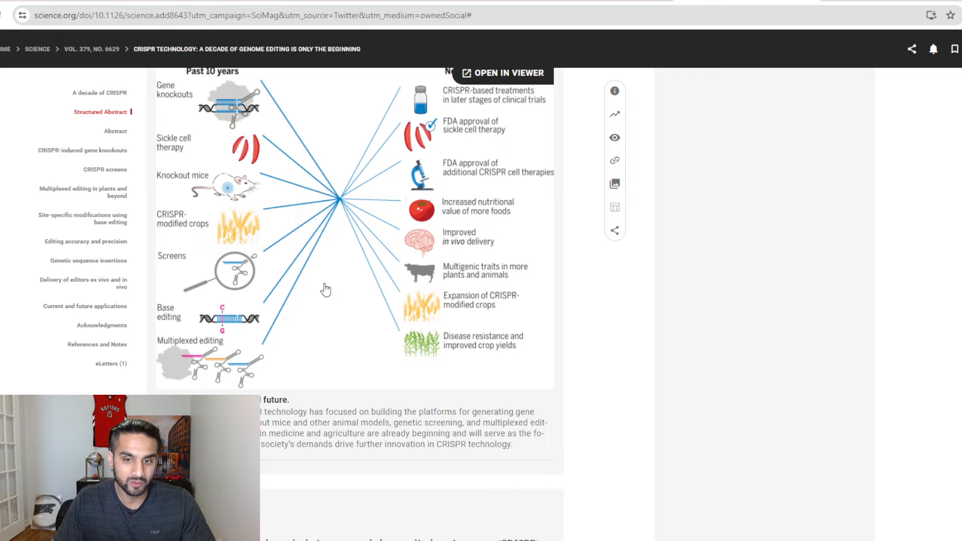
mouse_move(335, 290)
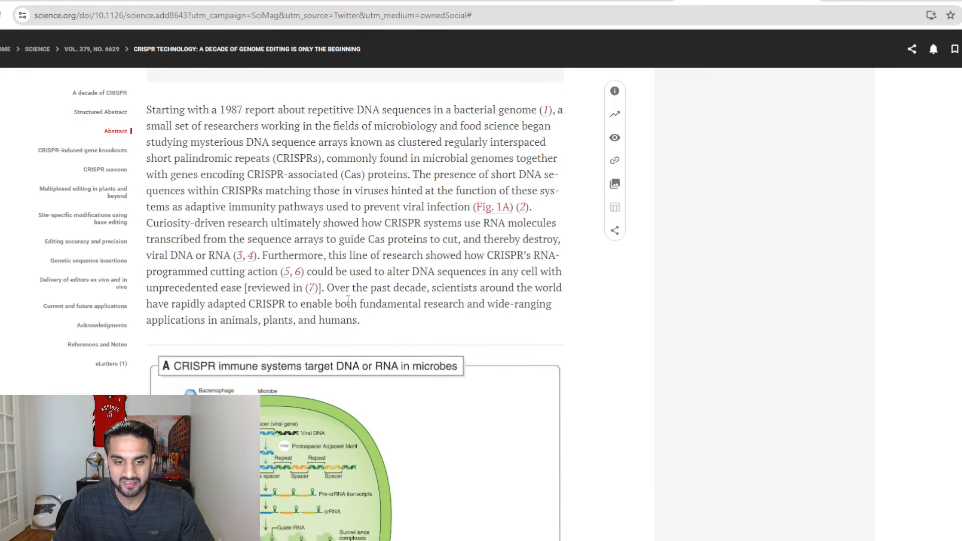
scroll(down, 3)
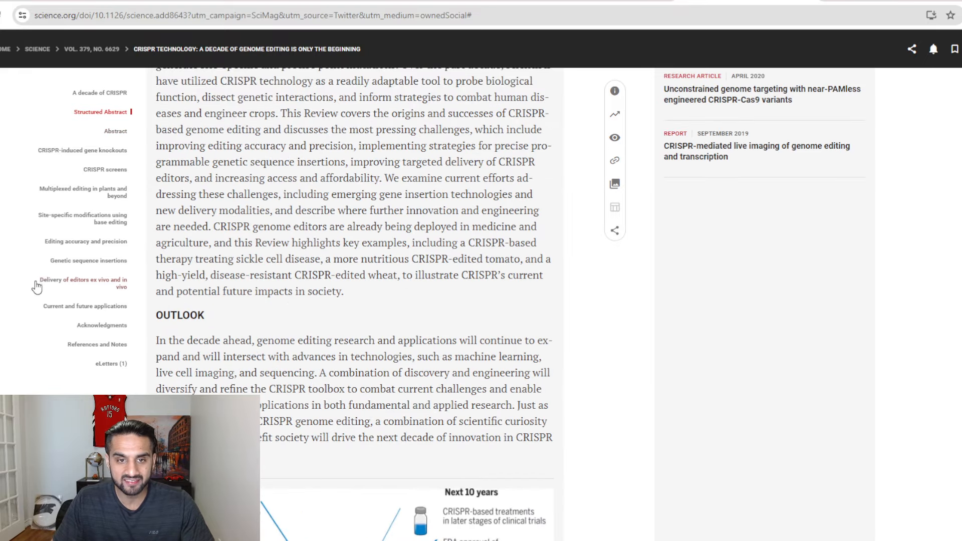